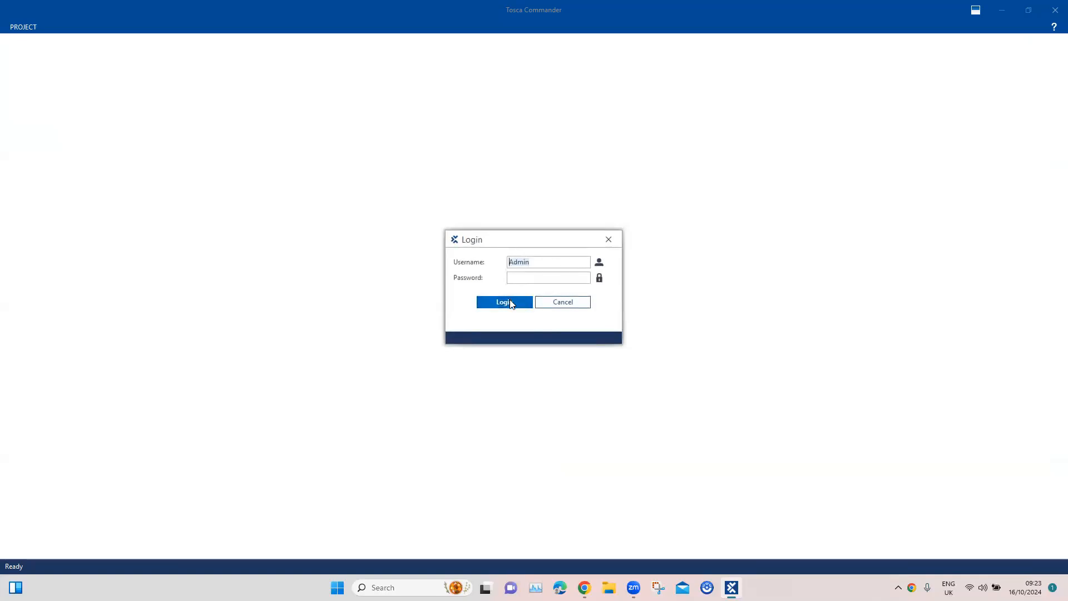
Log in as Admin, browse TestCases_import241016_0918 > 2024 Features, then collapse TestCases
left_click(503, 301)
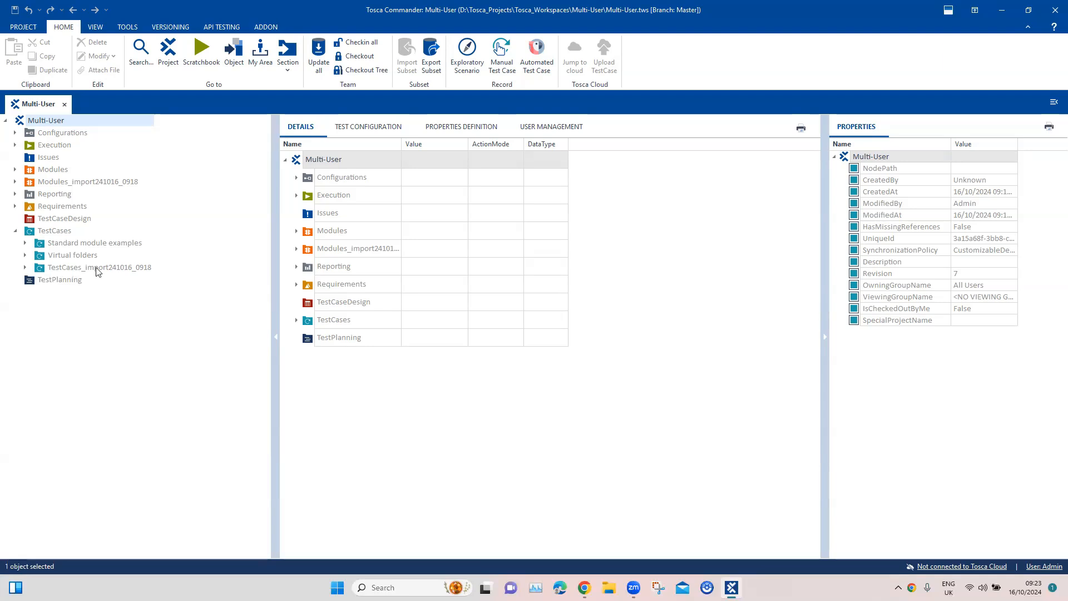
left_click(25, 267)
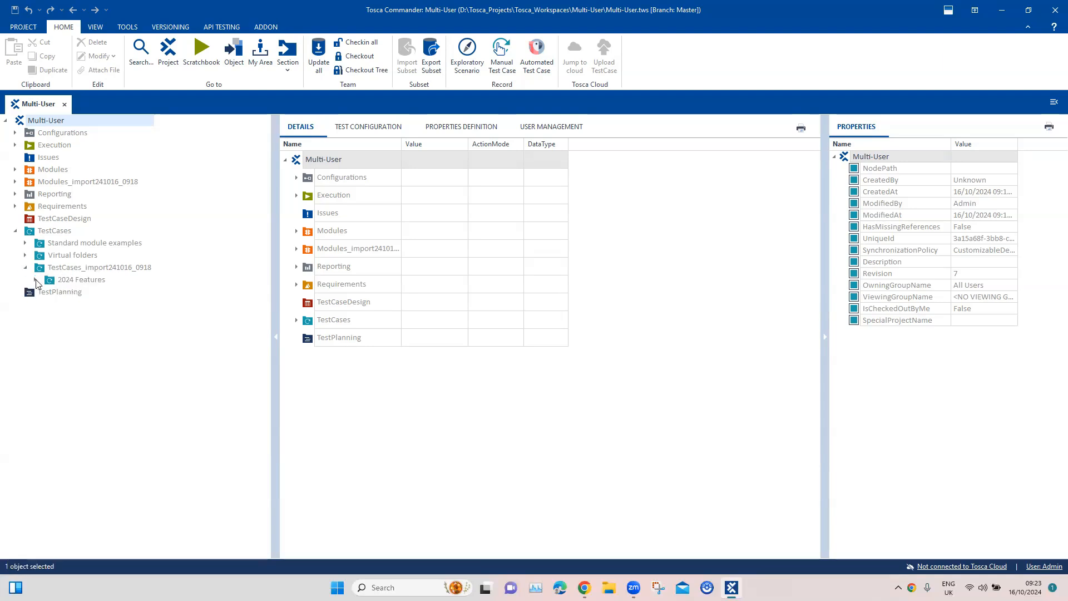
left_click(36, 283)
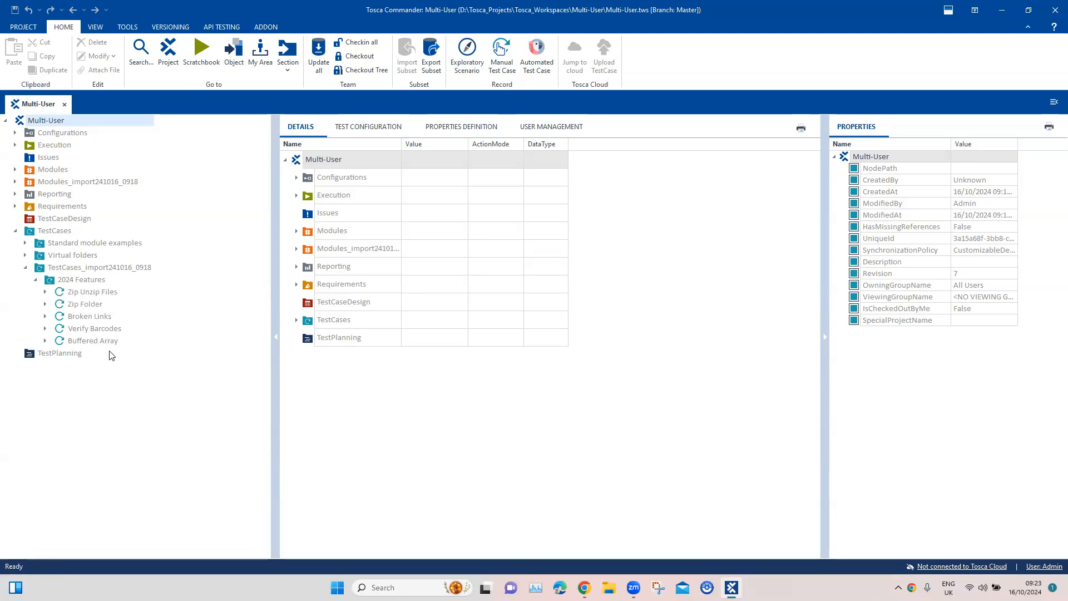
mouse_move(58, 352)
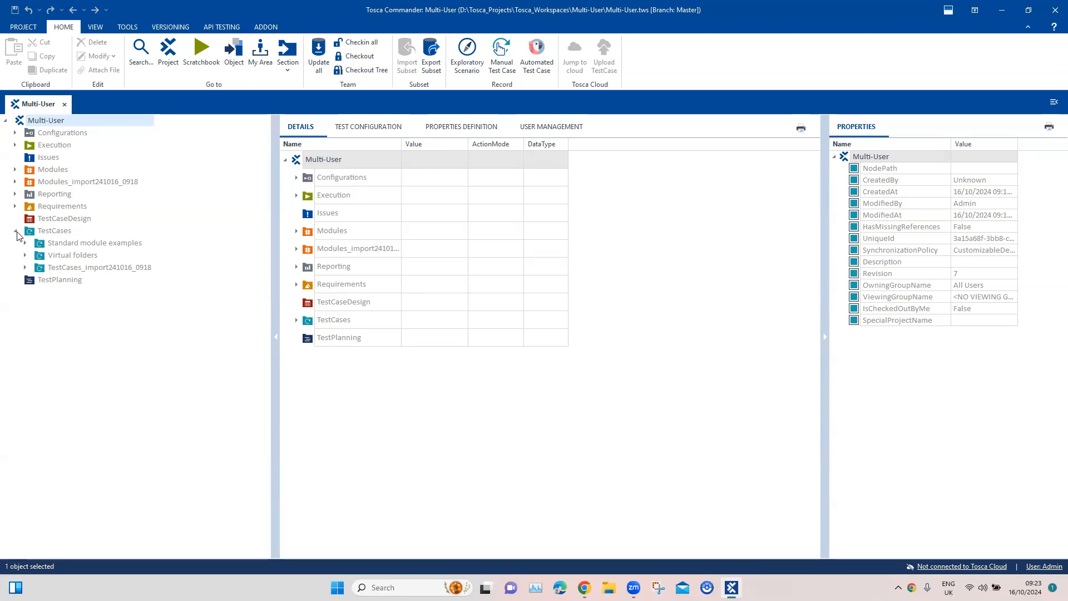
left_click(16, 230)
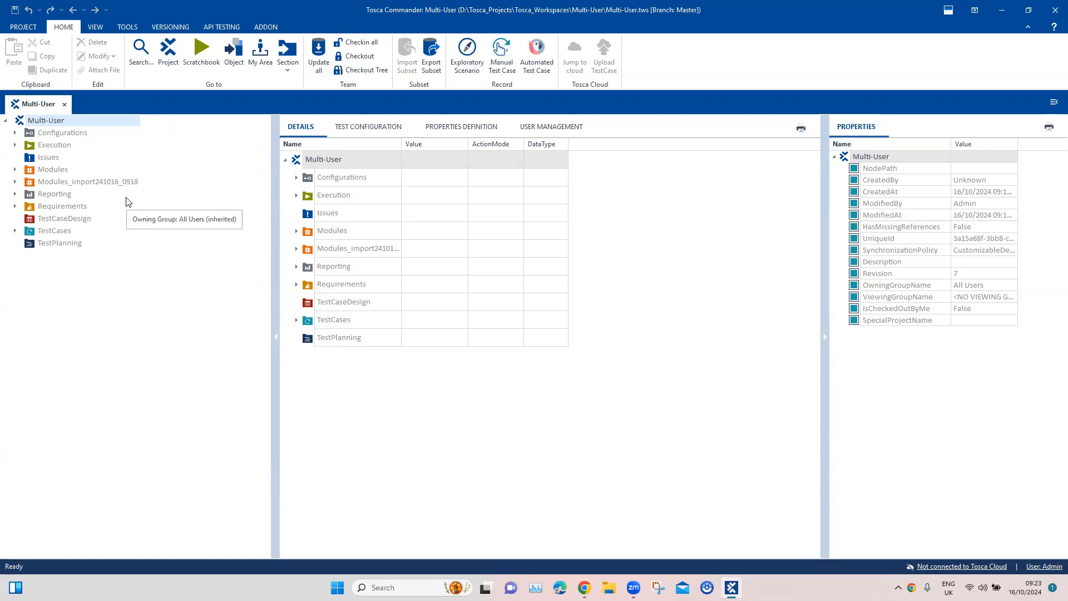
mouse_move(125, 202)
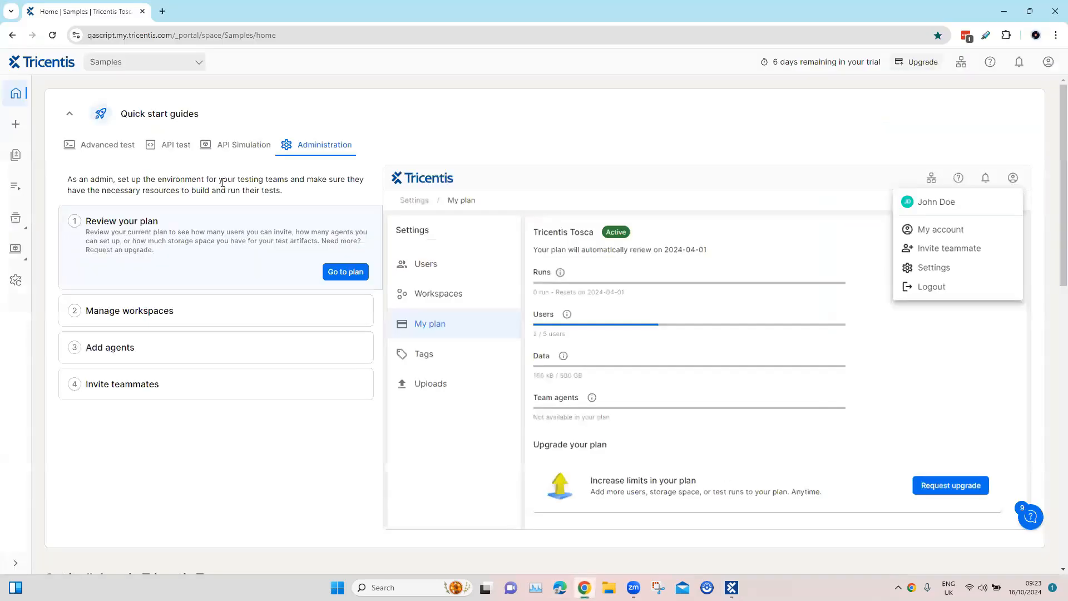
left_click(181, 35)
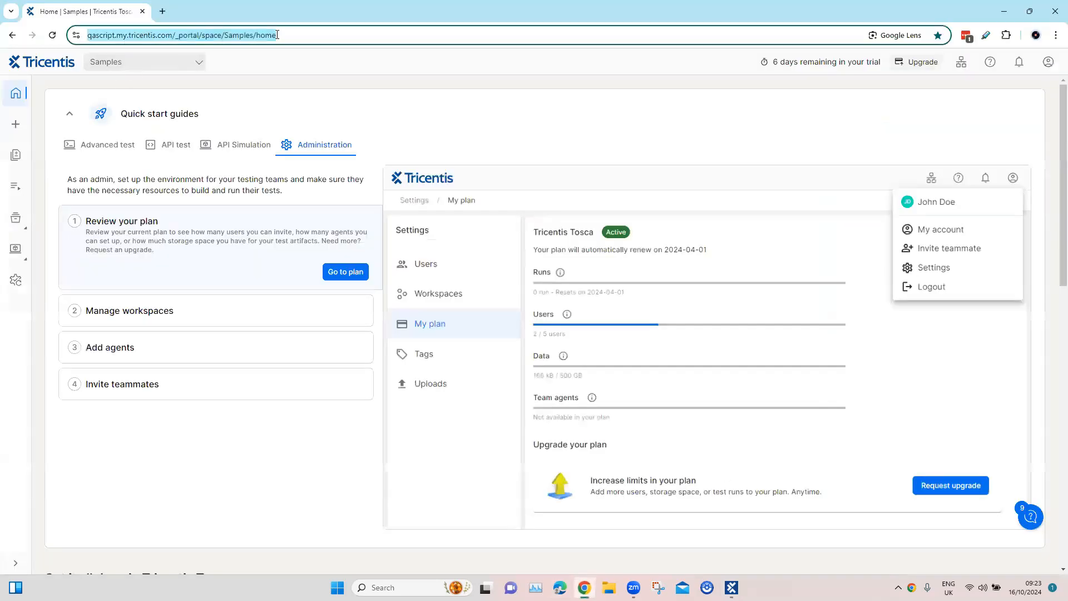
left_click(176, 34)
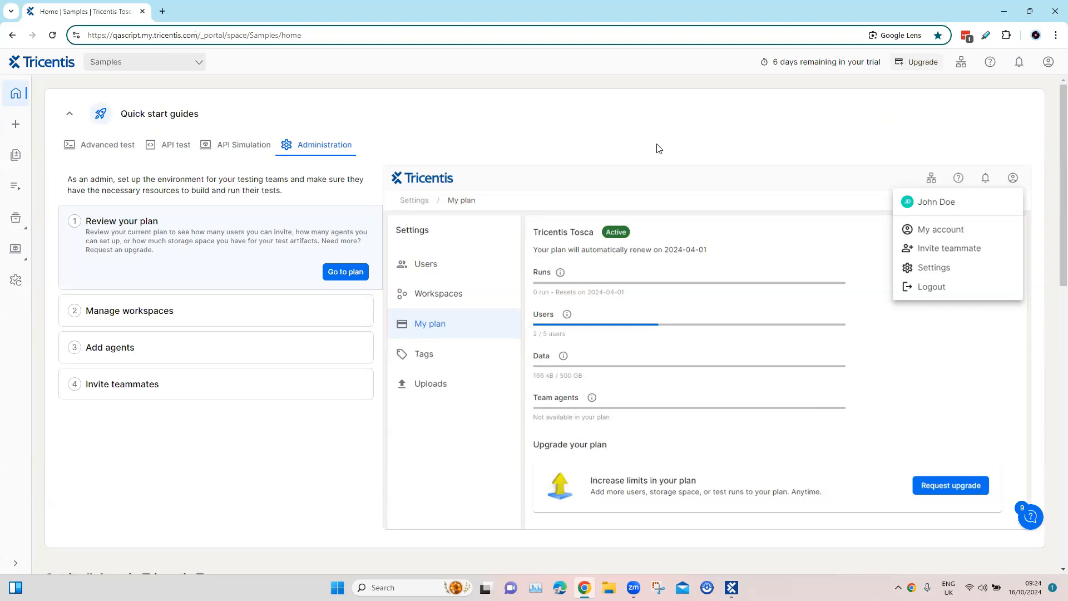
mouse_move(443, 115)
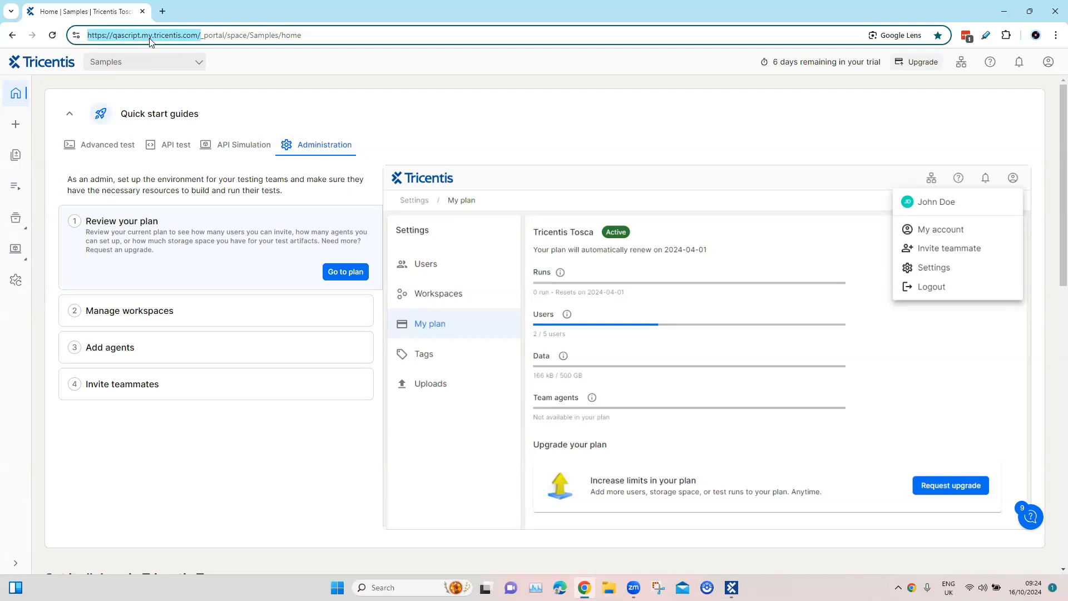
mouse_move(194, 42)
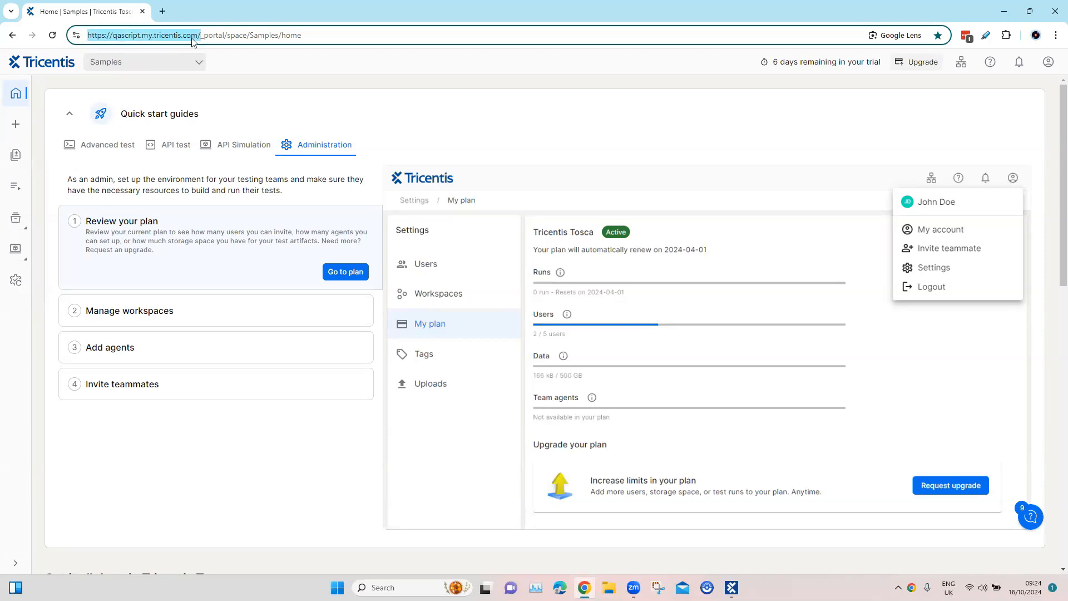
left_click(200, 35)
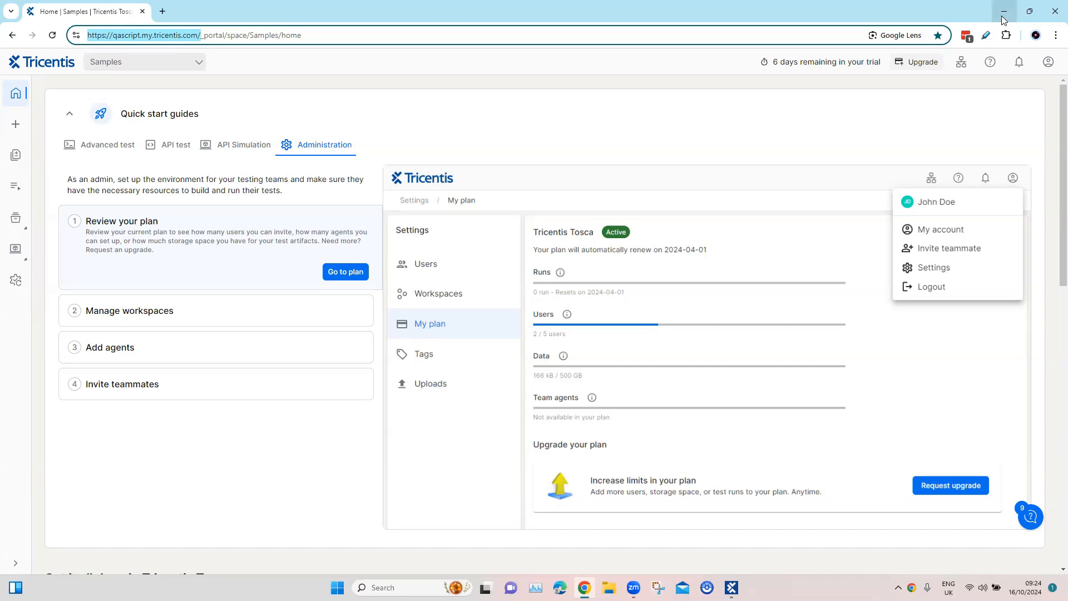
left_click(731, 587)
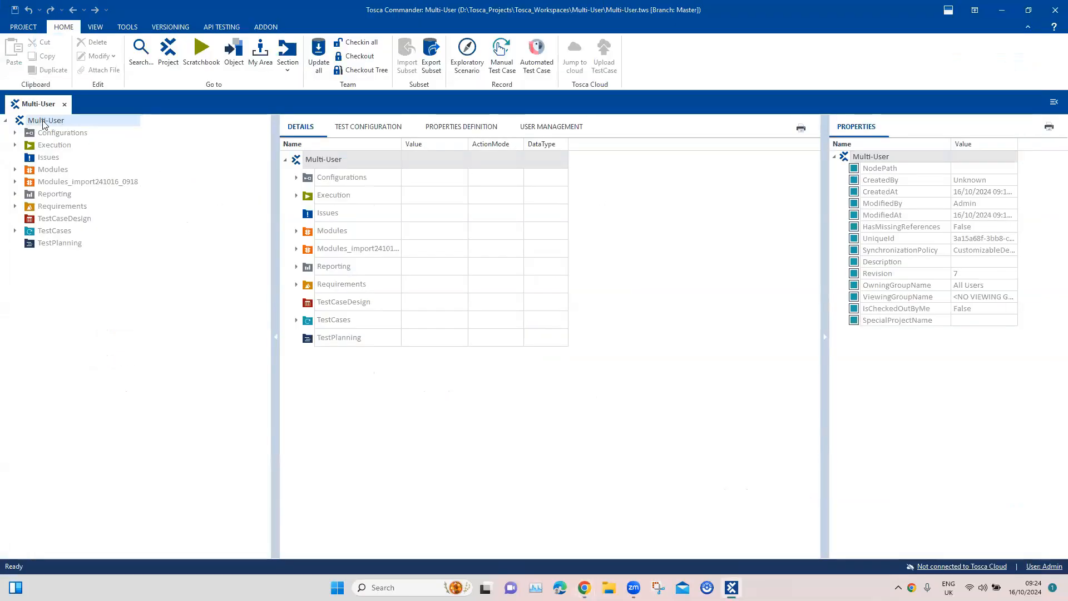
Check out the Multi-User project root from its context menu, moving it to revision 8
right_click(46, 120)
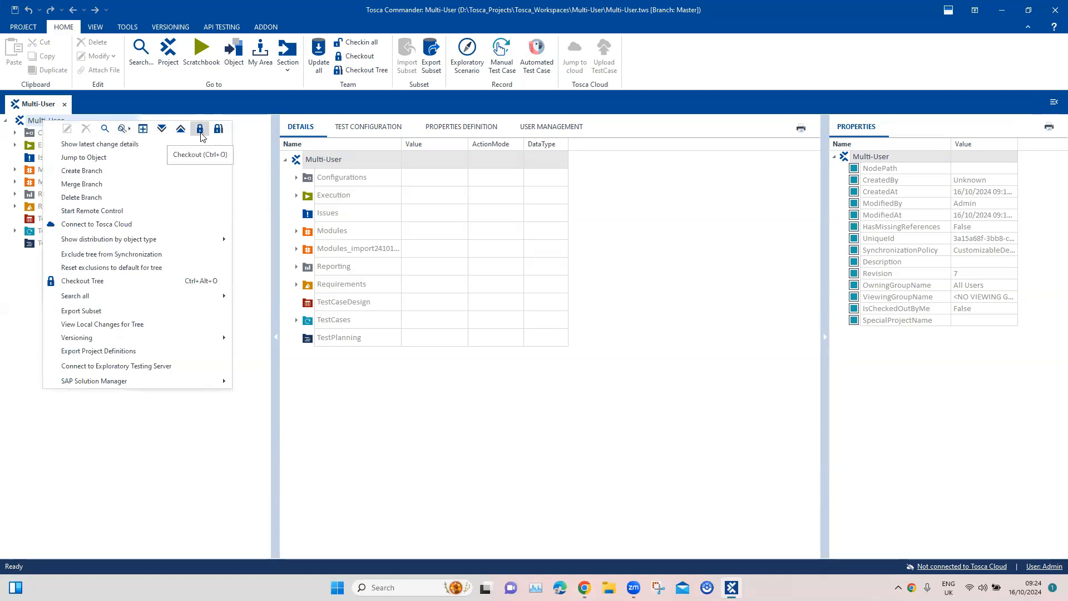
left_click(199, 130)
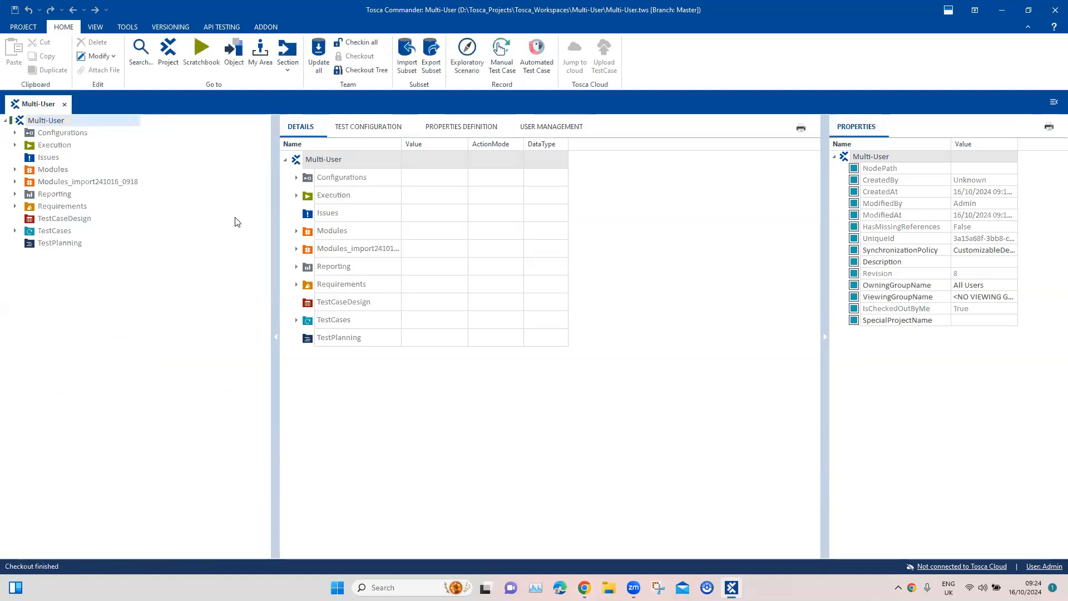
right_click(46, 121)
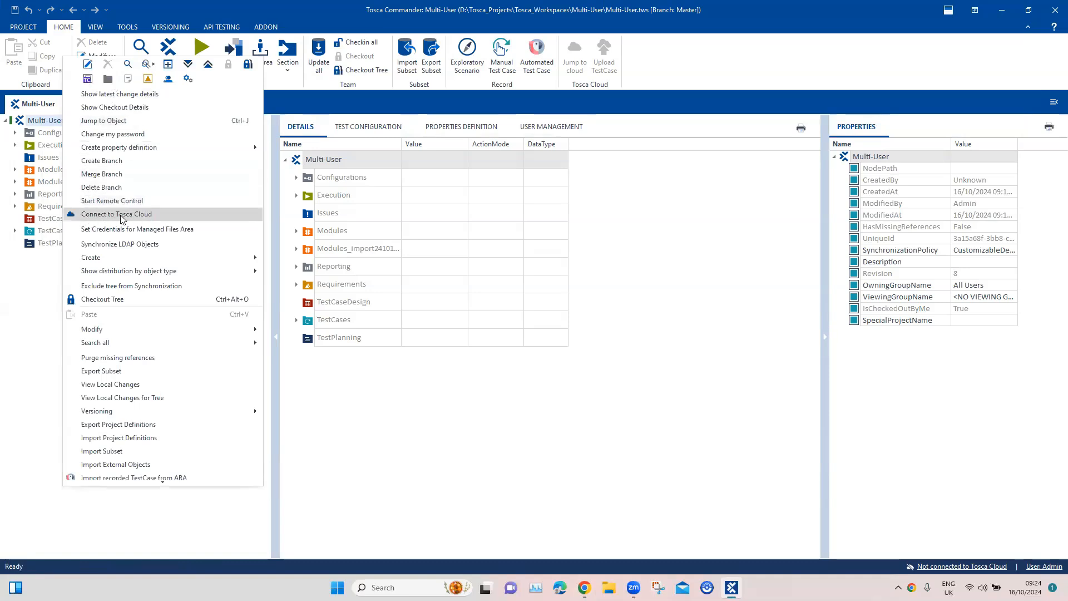
left_click(116, 214)
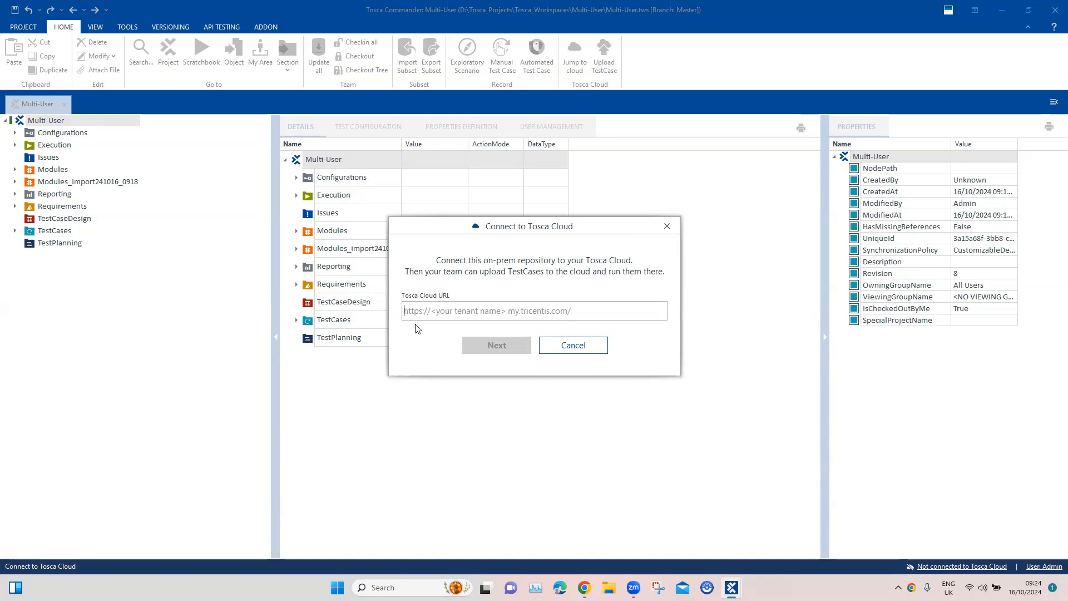
mouse_move(494, 265)
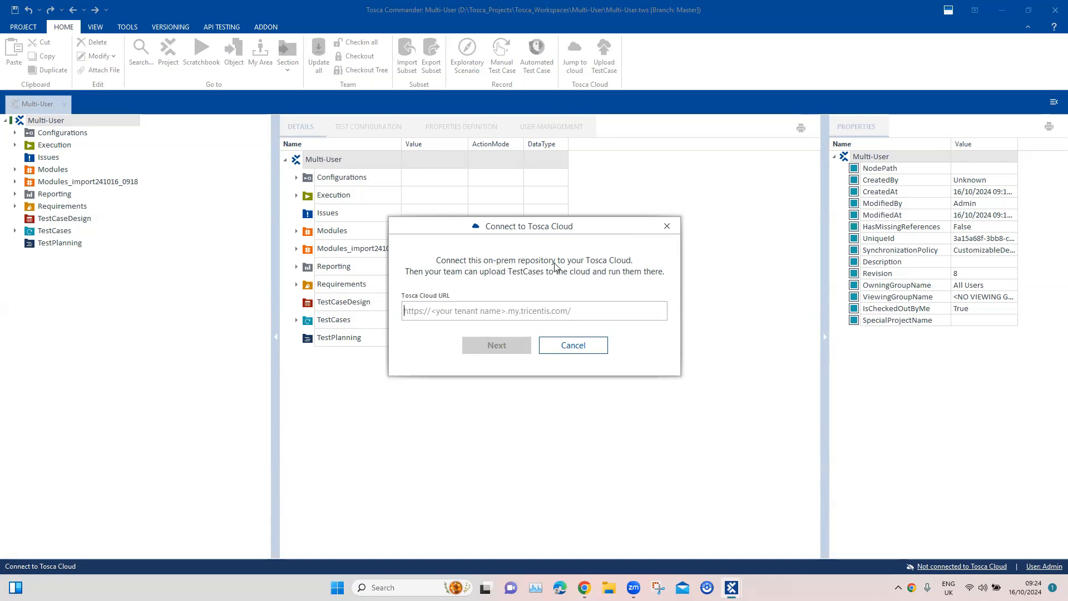
mouse_move(650, 266)
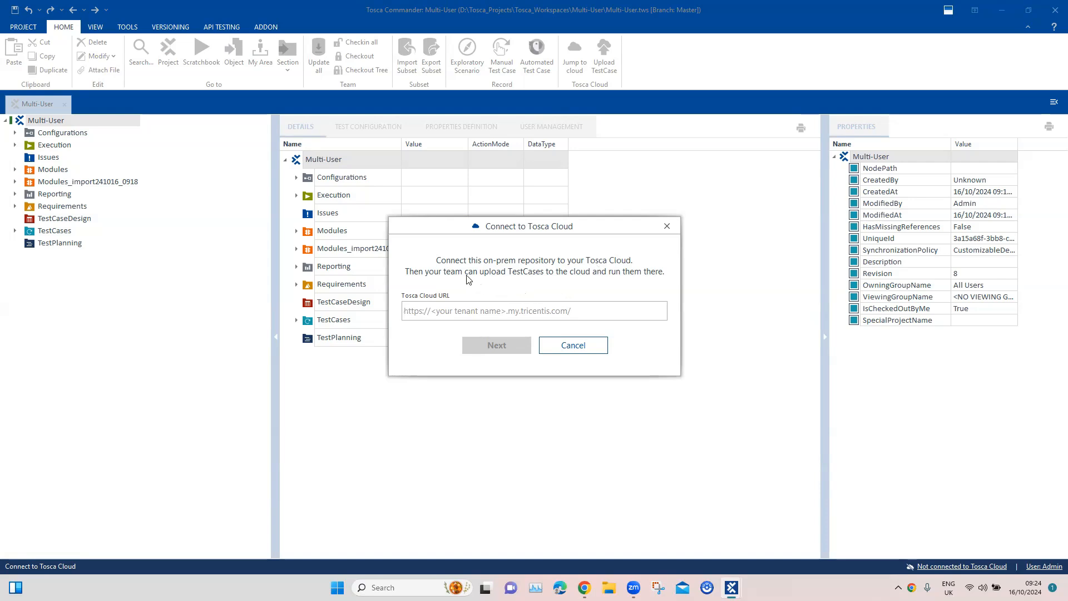
mouse_move(595, 280)
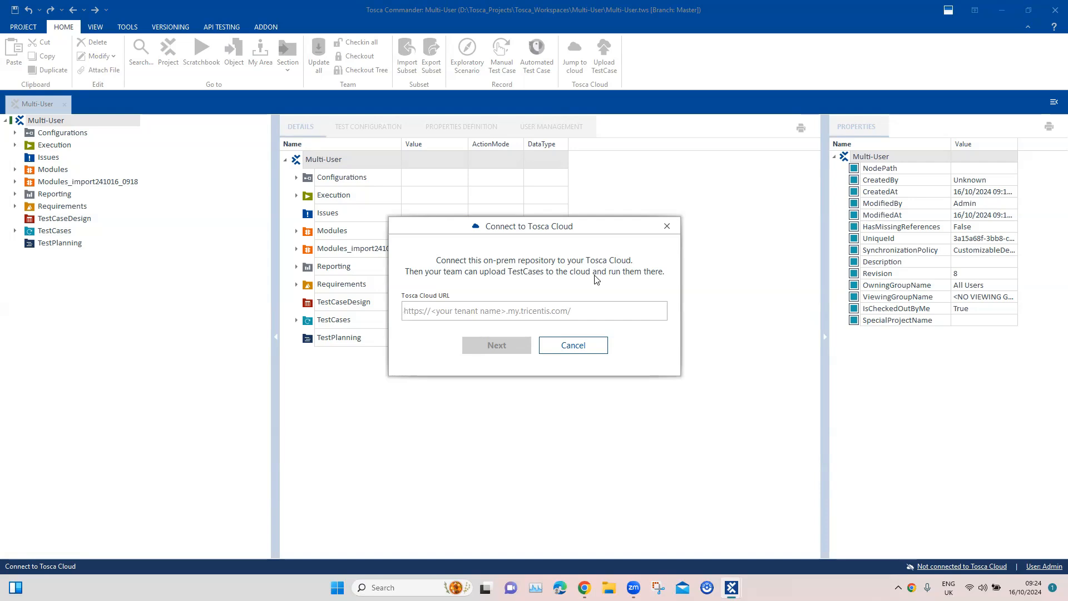
mouse_move(689, 278)
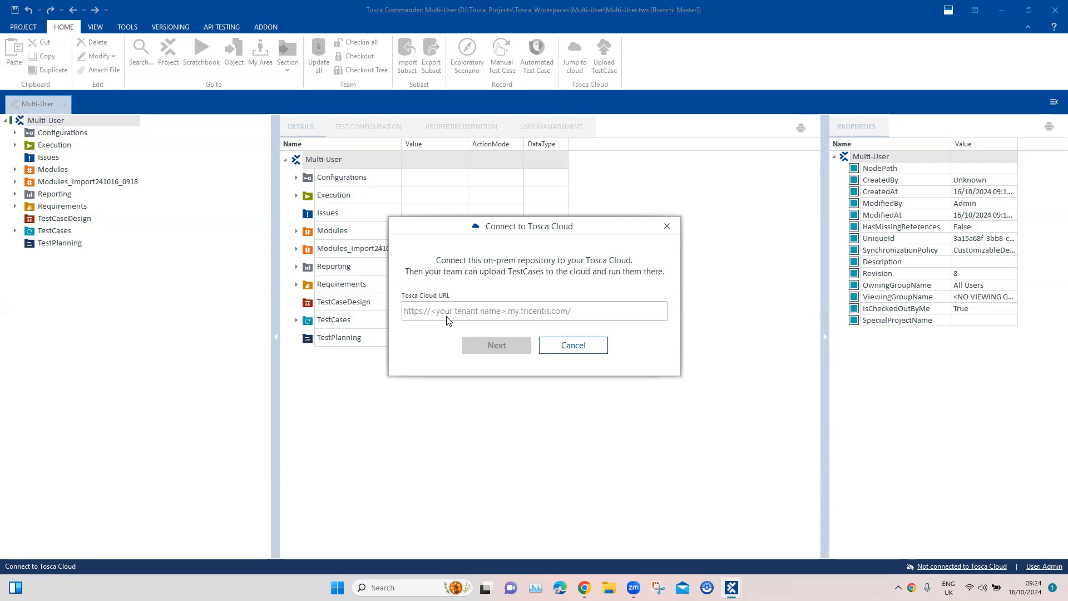
left_click(534, 310)
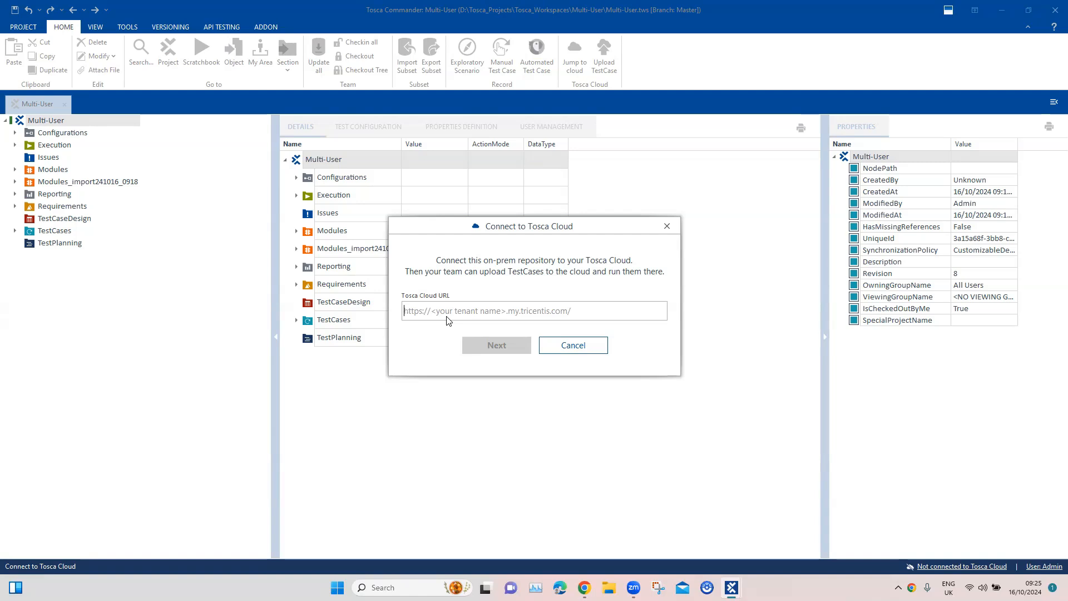
mouse_move(451, 297)
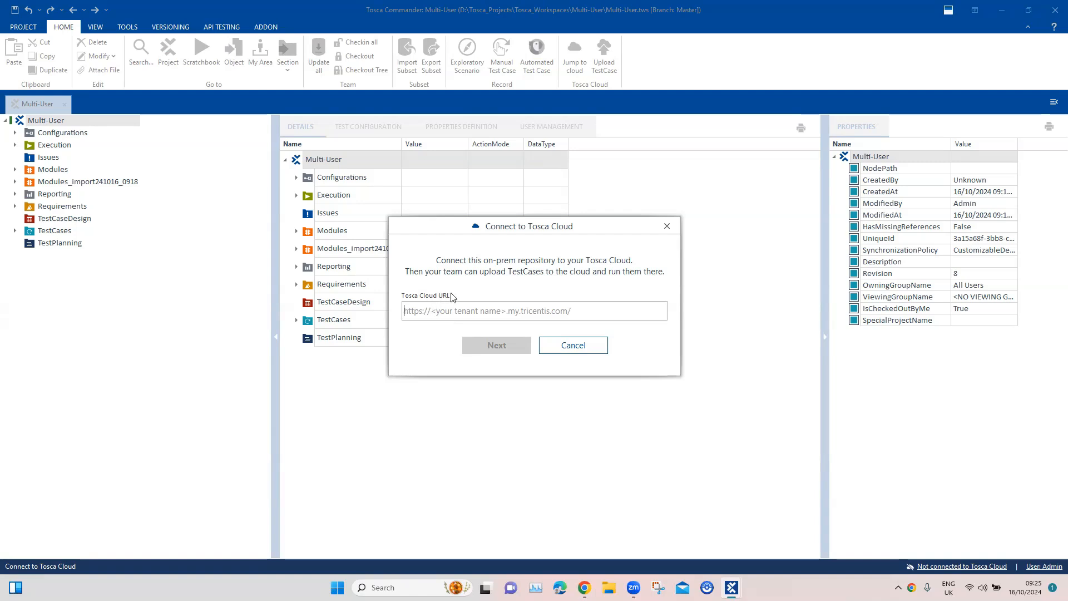
mouse_move(407, 294)
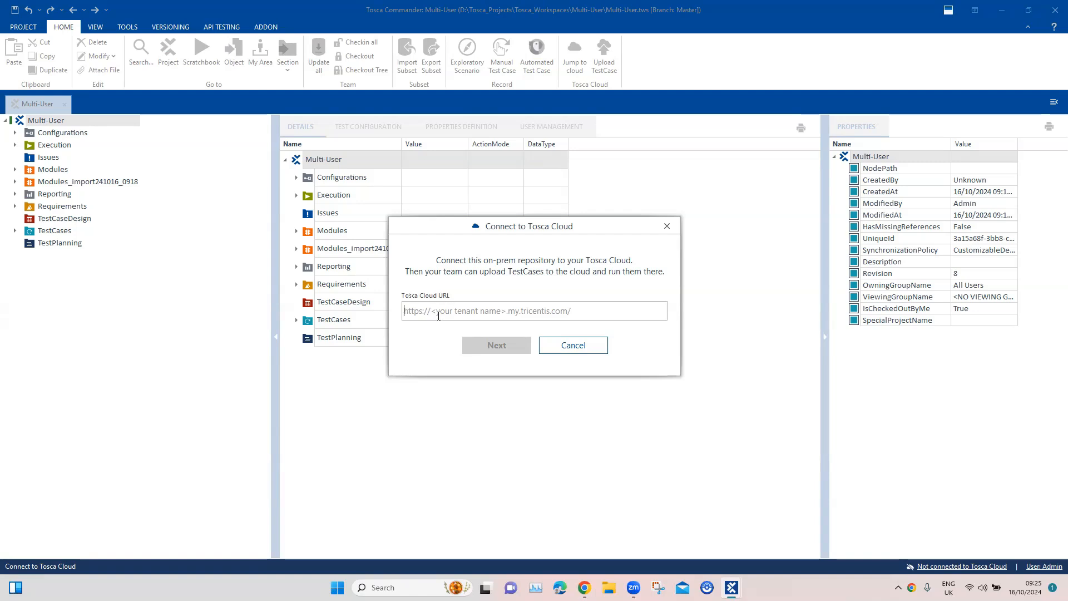
type("https://qascript.my.tricentis.com/")
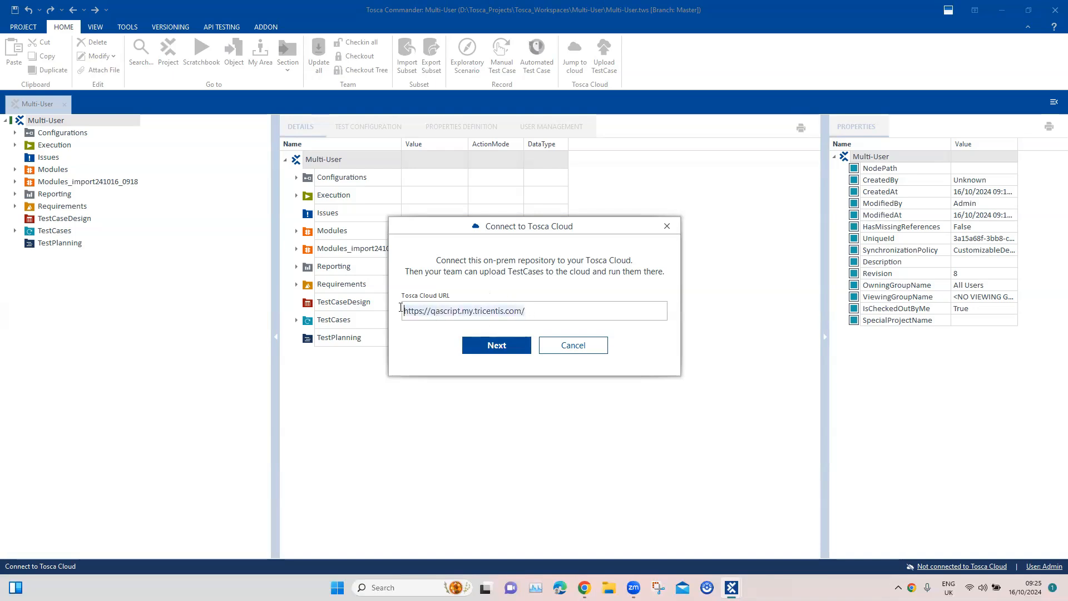
left_click(496, 345)
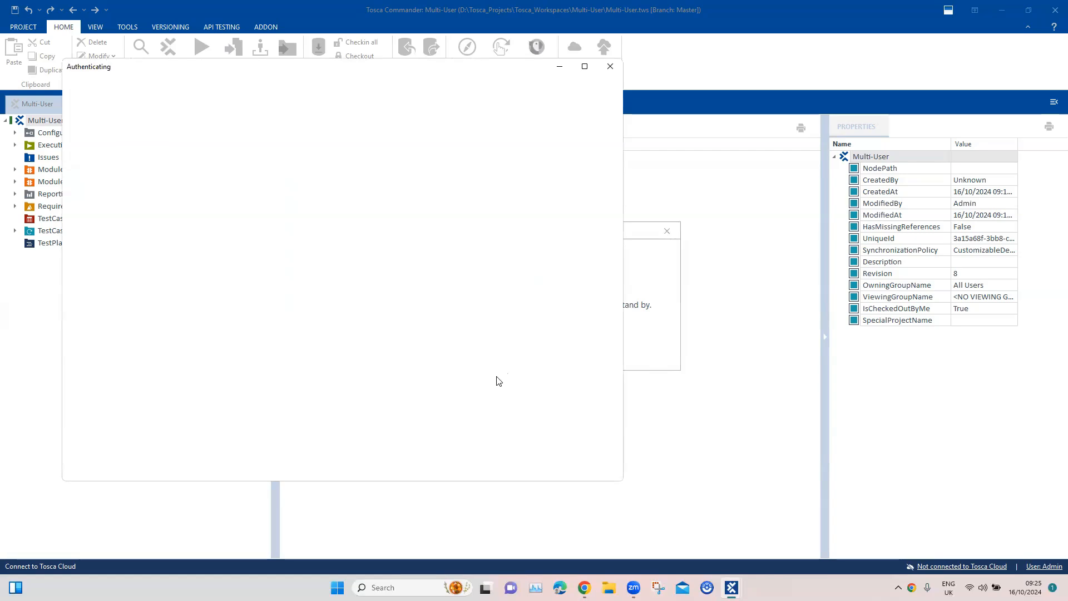
mouse_move(622, 321)
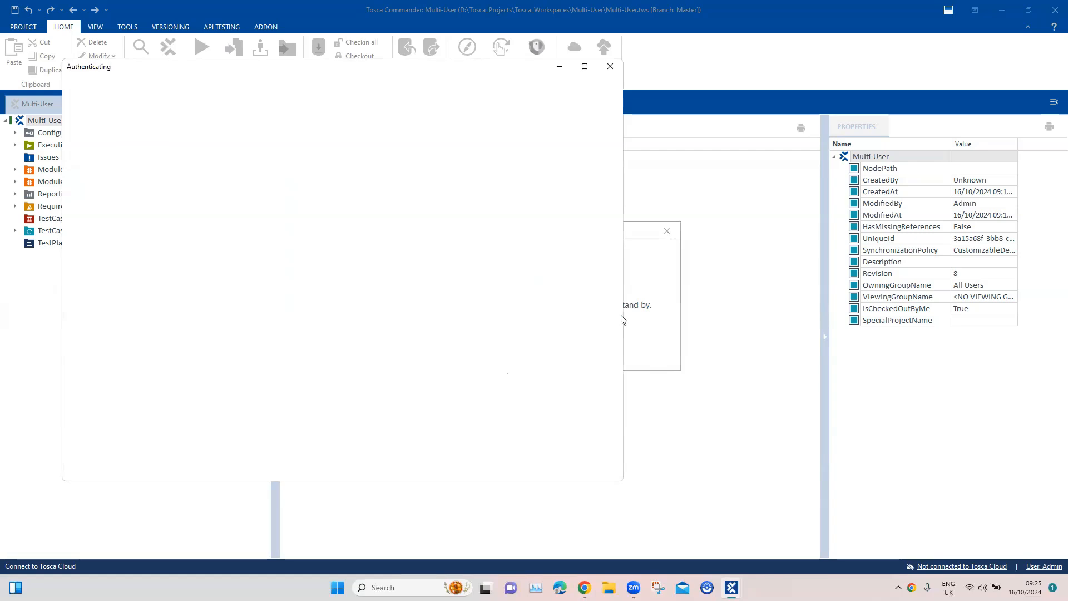
mouse_move(467, 290)
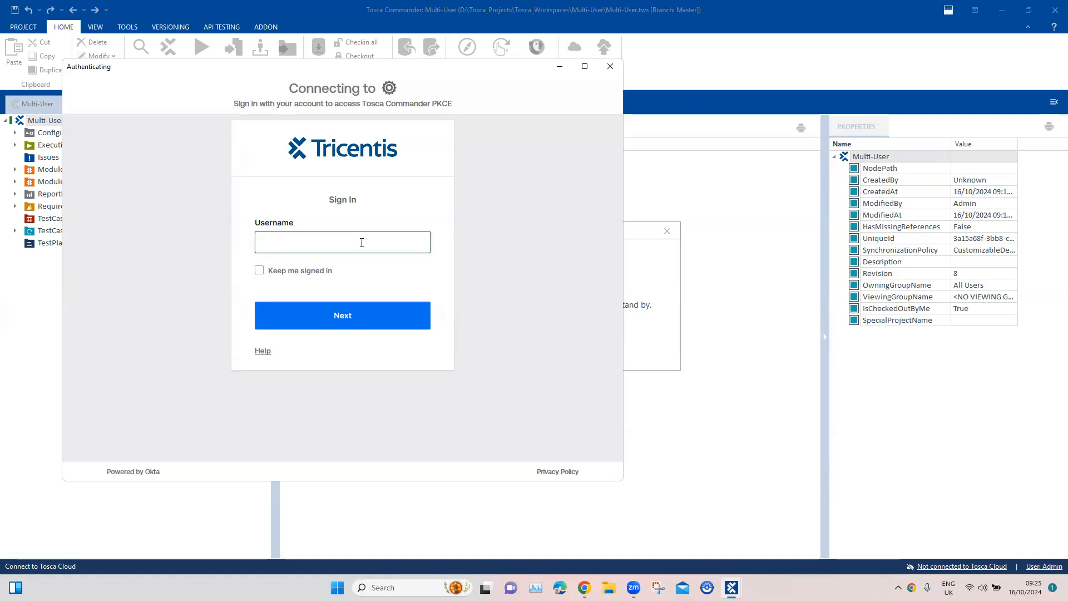
left_click(342, 241)
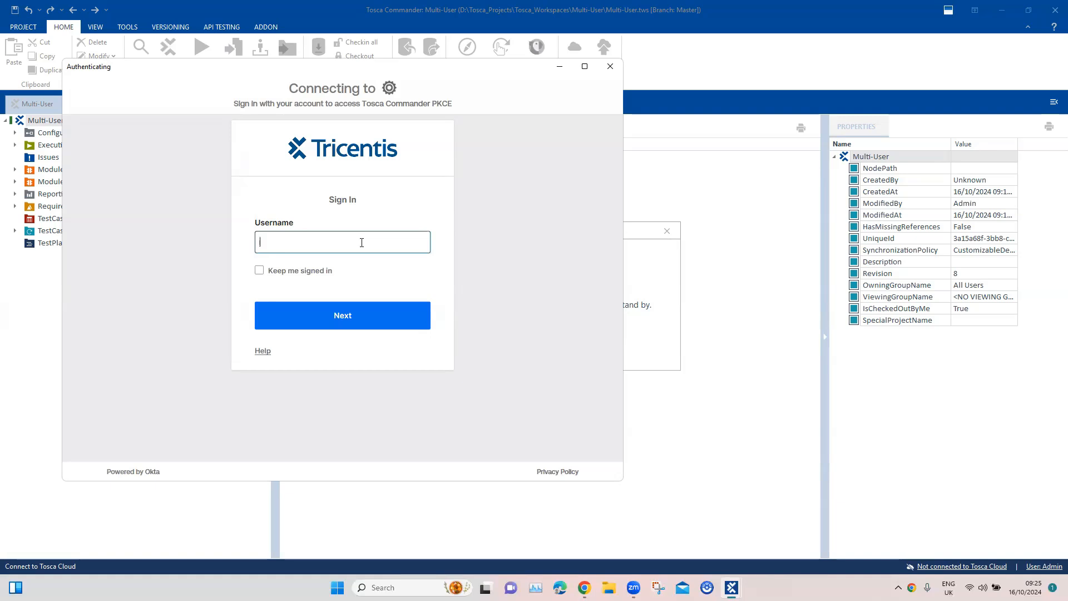
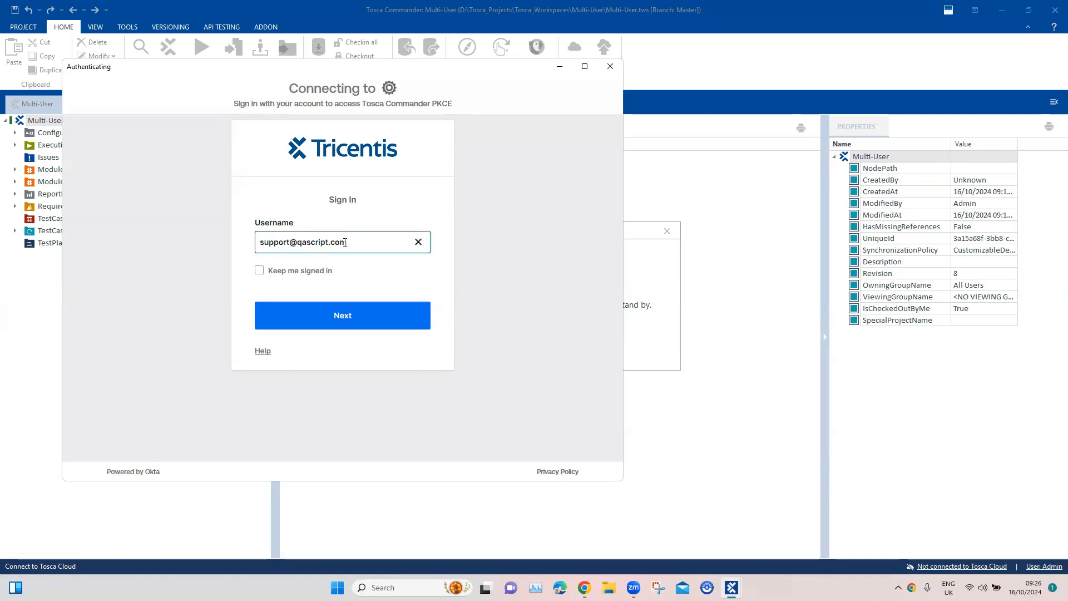
left_click(342, 315)
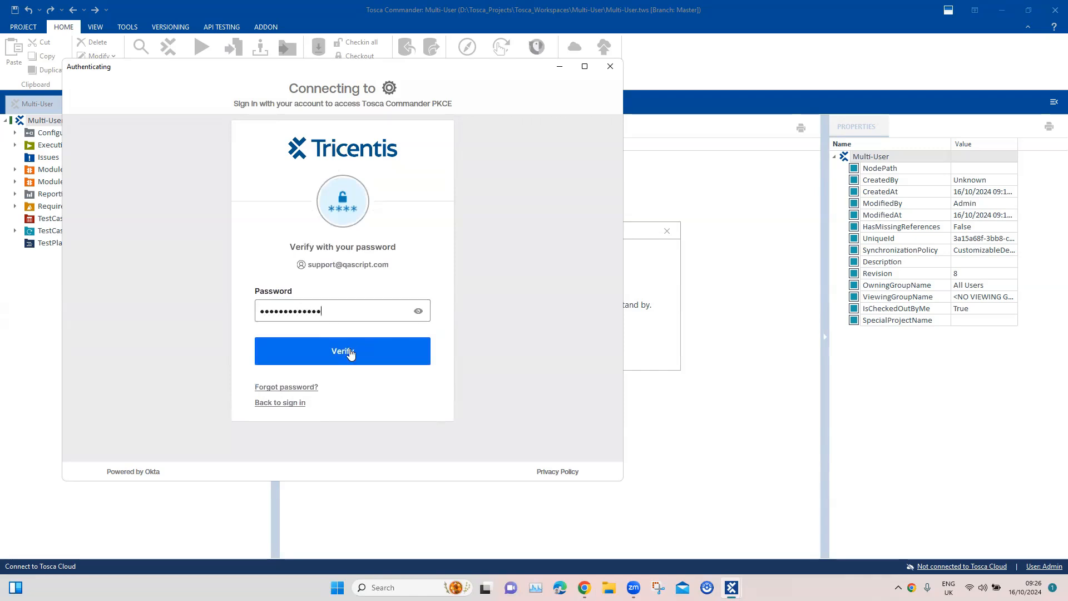
left_click(342, 351)
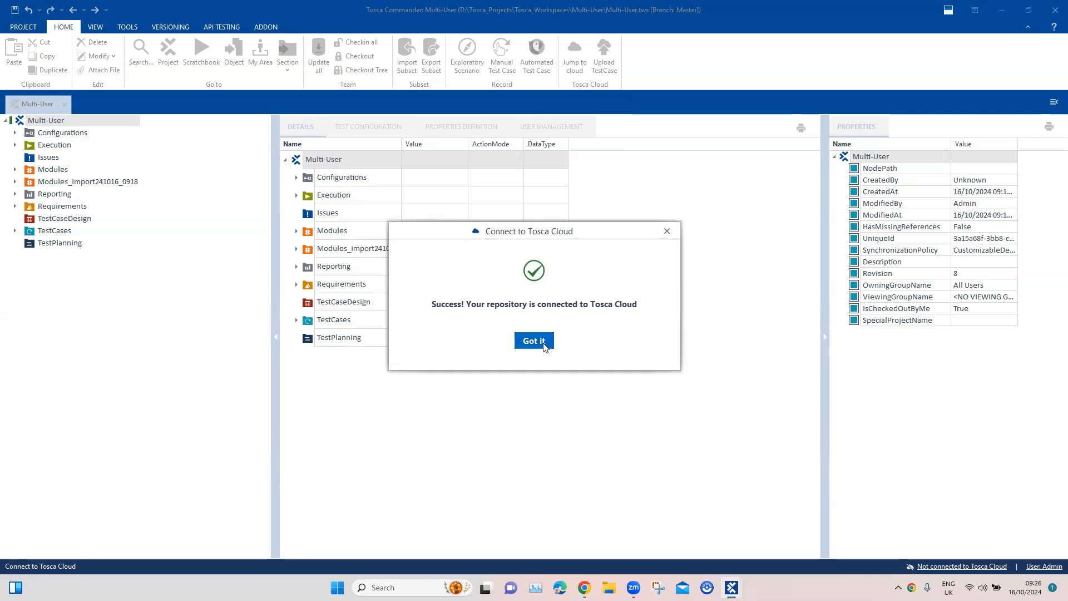
Dismiss the Connect to Tosca Cloud success dialog with Got it
left_click(533, 340)
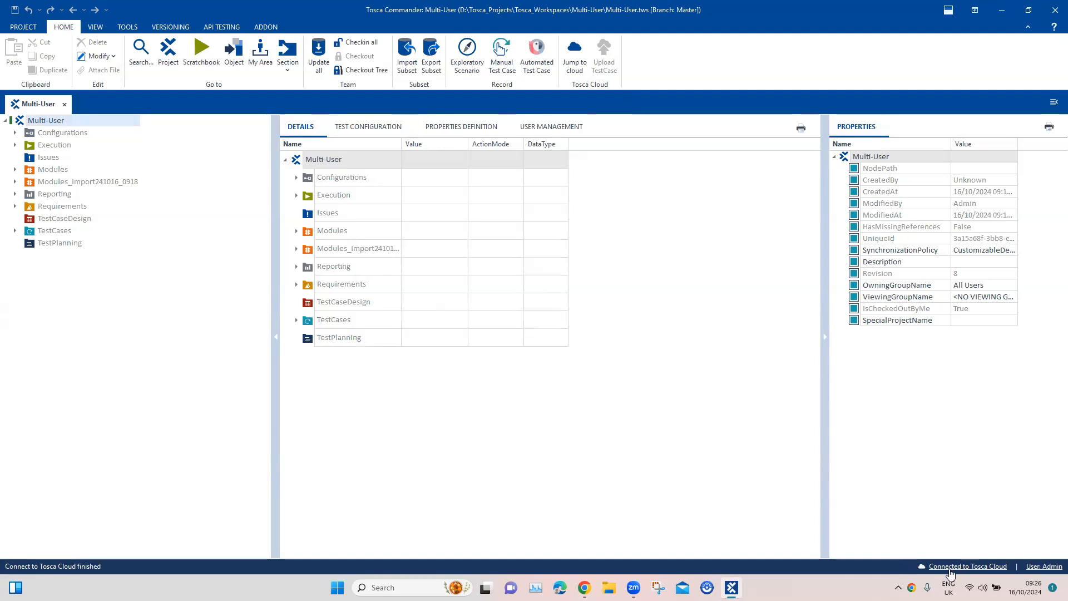
mouse_move(961, 570)
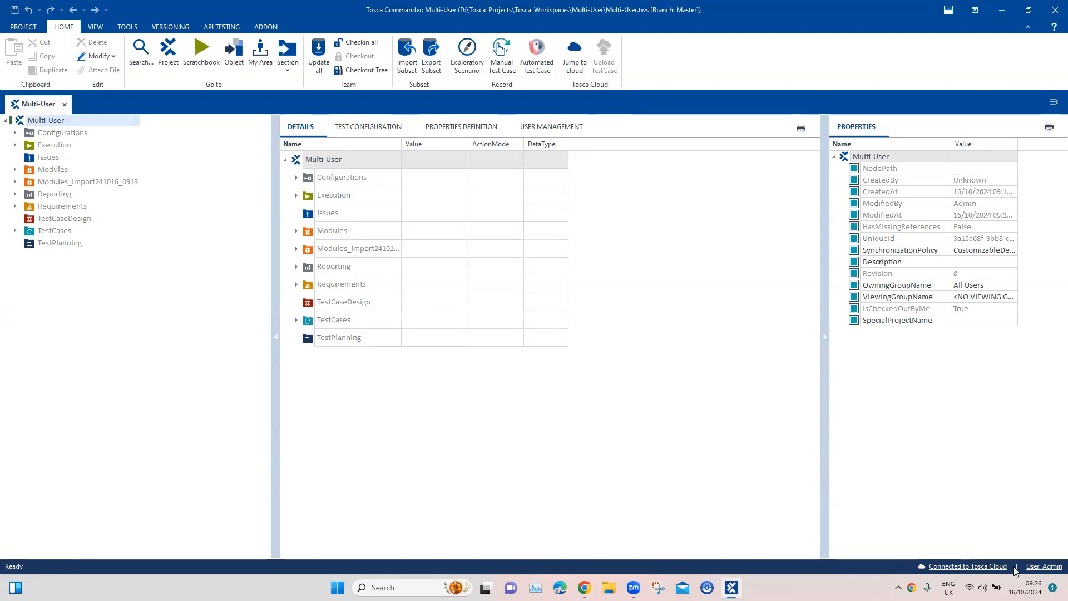
mouse_move(54, 236)
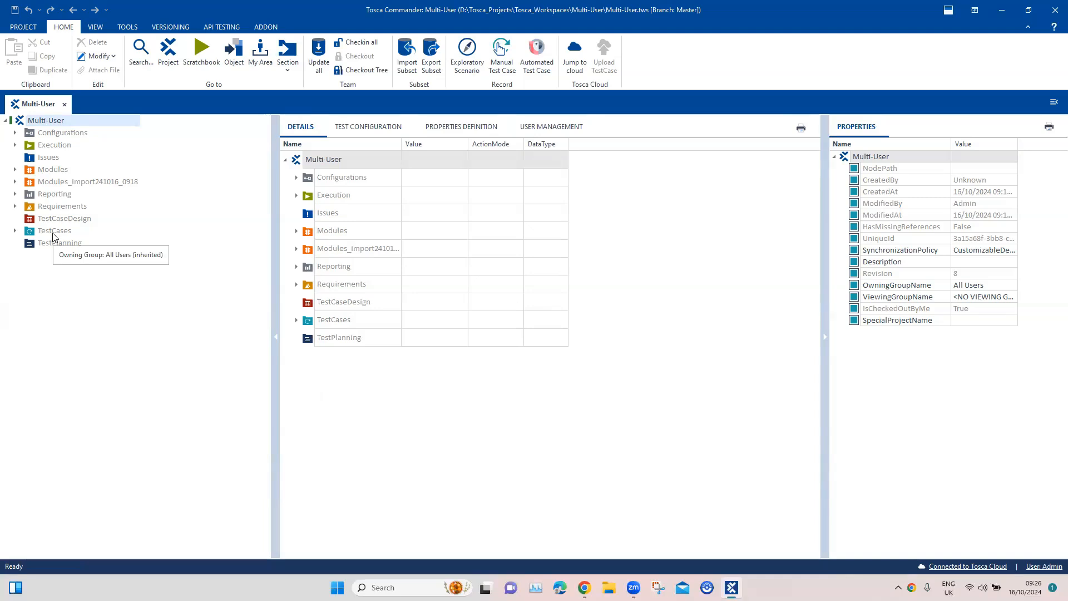
mouse_move(53, 230)
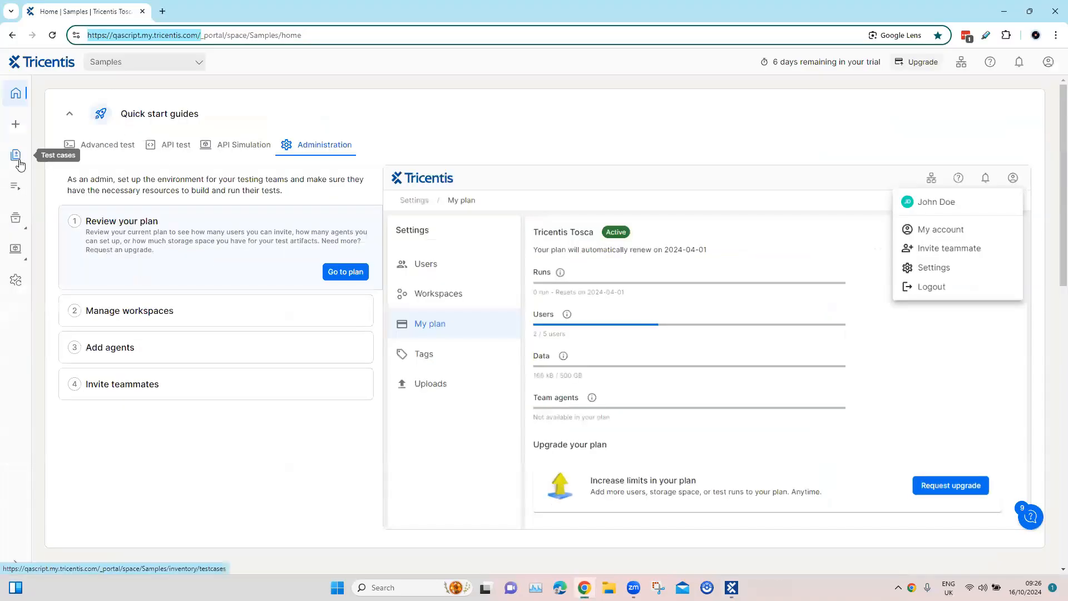
Open Test cases from the sidebar and decline the sample test cases tour with Maybe later
left_click(15, 154)
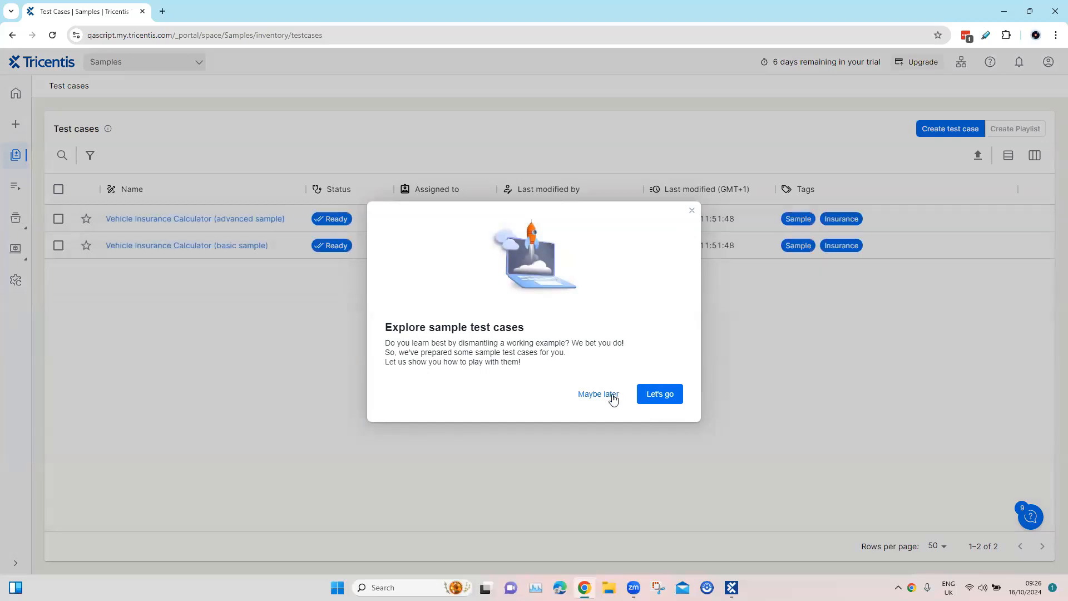
left_click(597, 394)
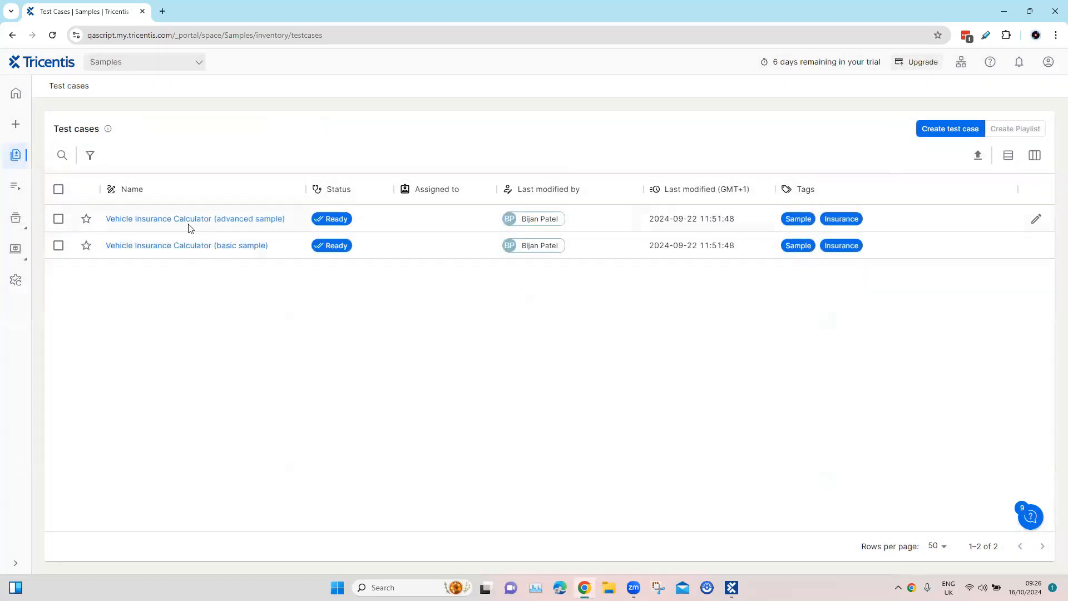
mouse_move(16, 123)
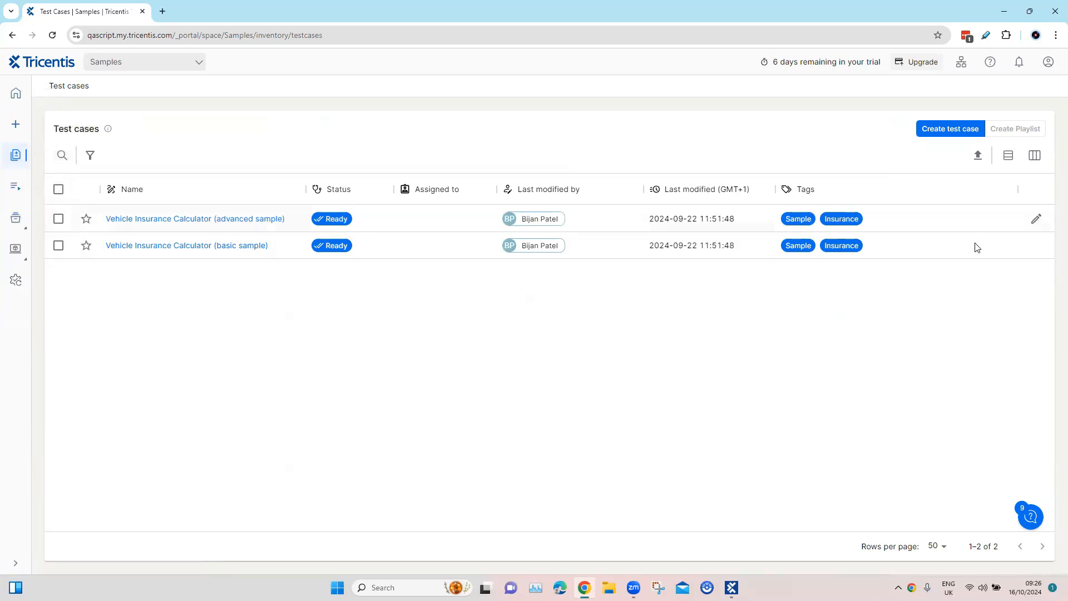
mouse_move(629, 372)
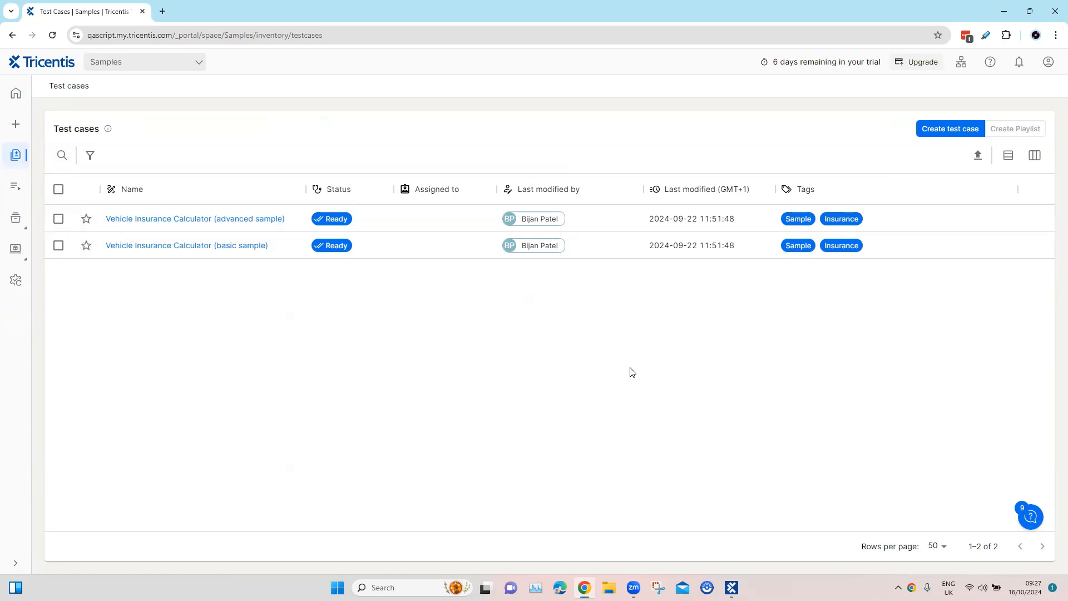
mouse_move(750, 355)
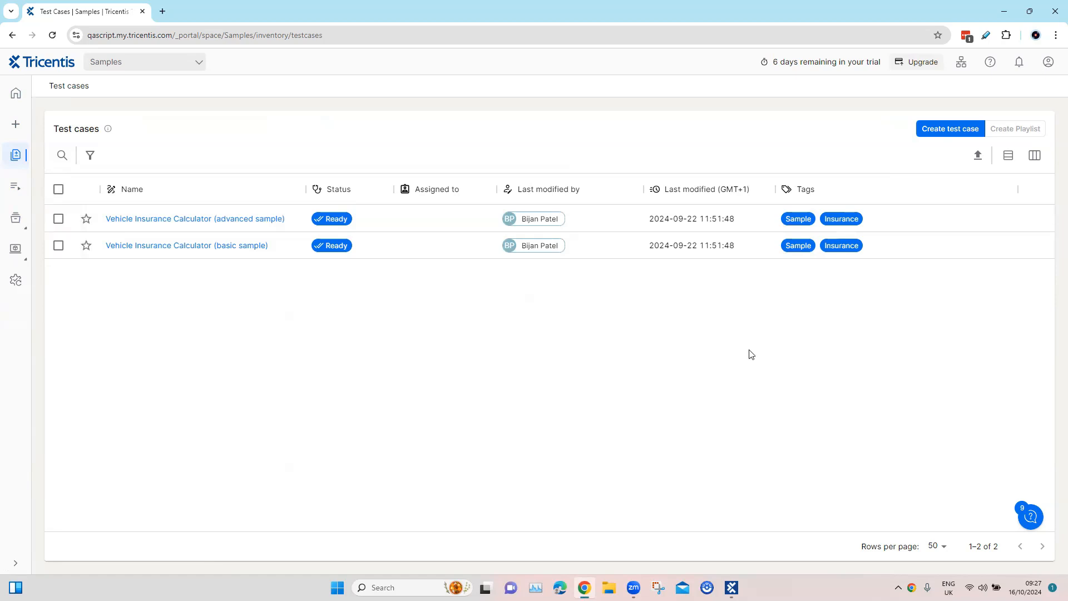
mouse_move(731, 587)
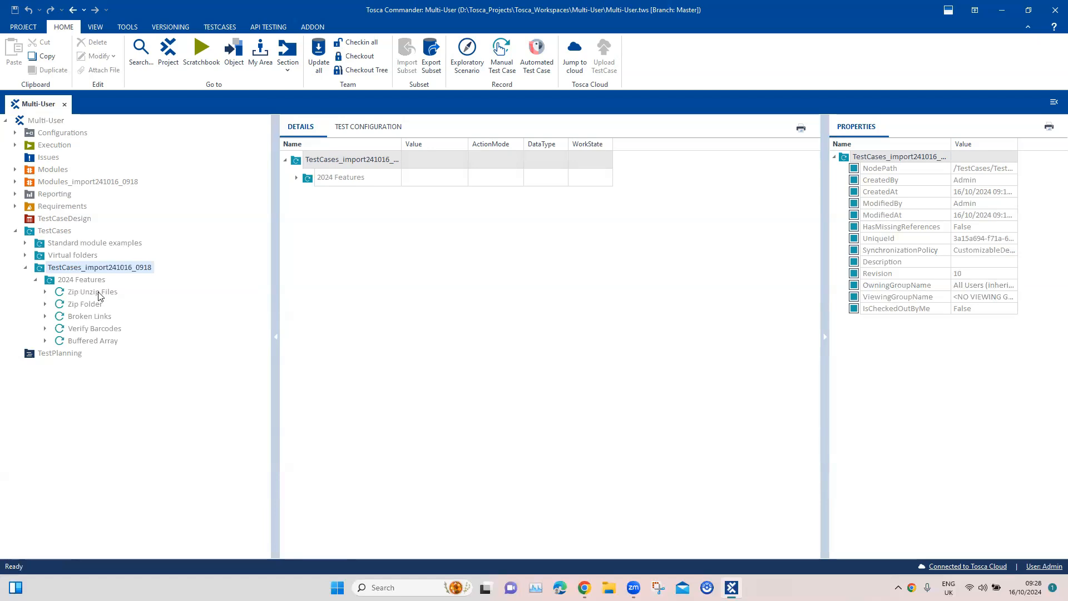
Check out the Zip Unzip Files test case, bringing it to revision 11
right_click(92, 292)
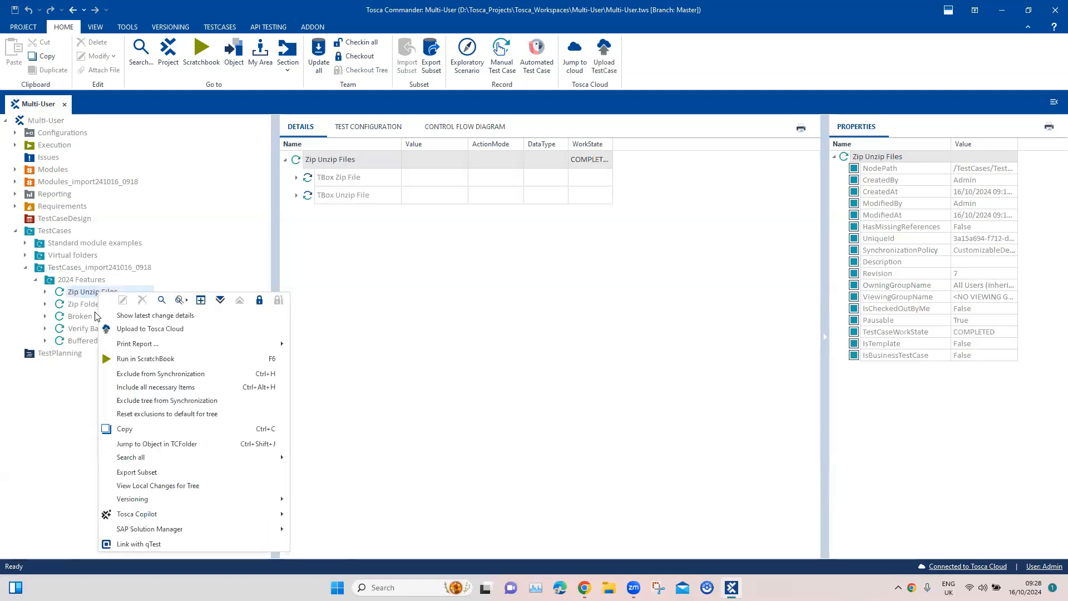
mouse_move(80, 301)
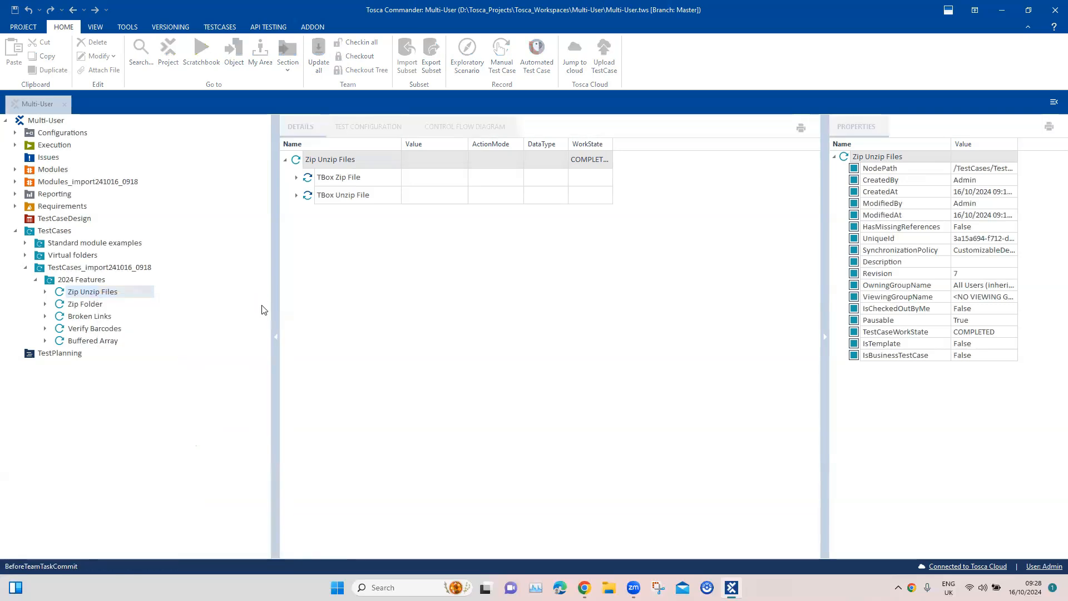
left_click(358, 56)
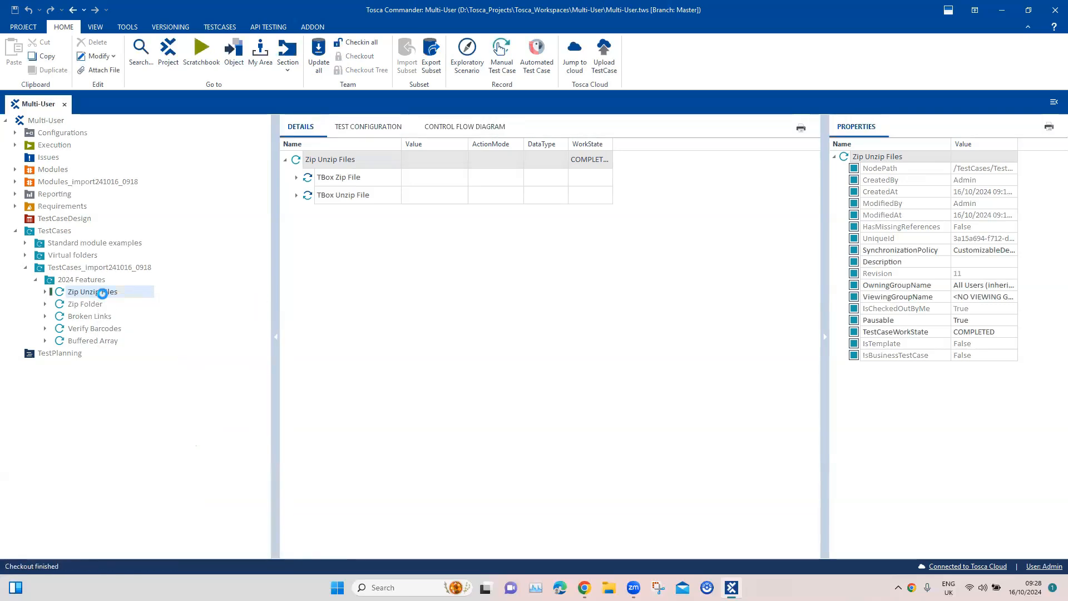
right_click(93, 292)
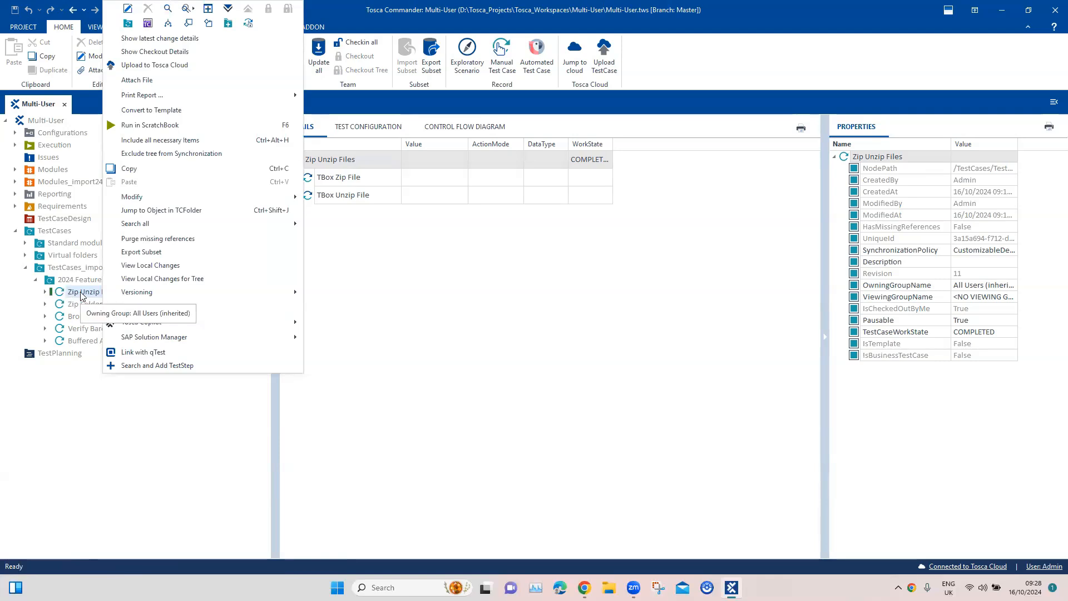
mouse_move(154, 64)
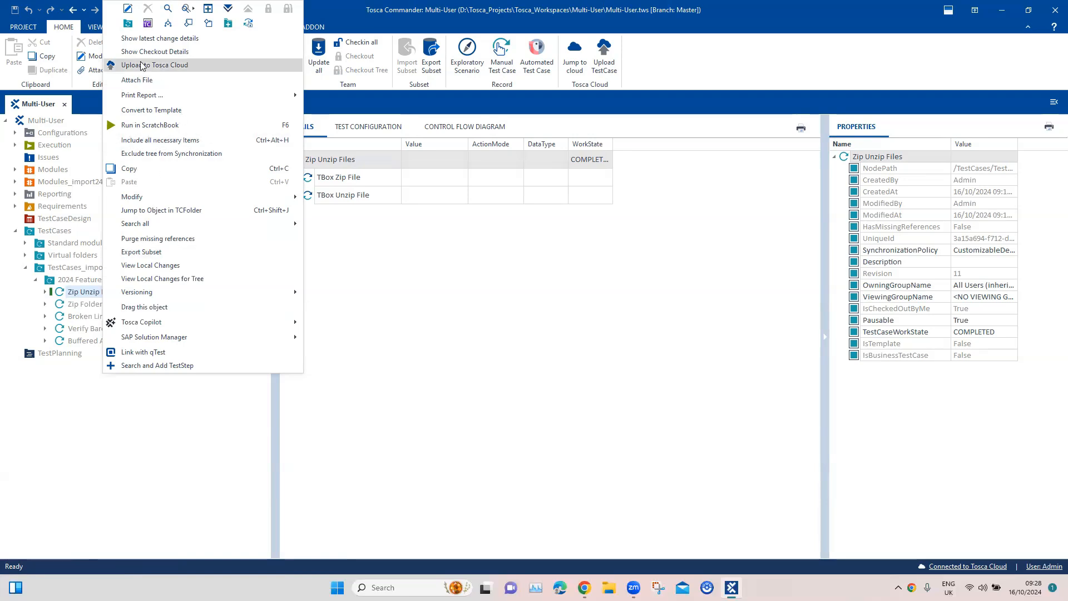
mouse_move(189, 65)
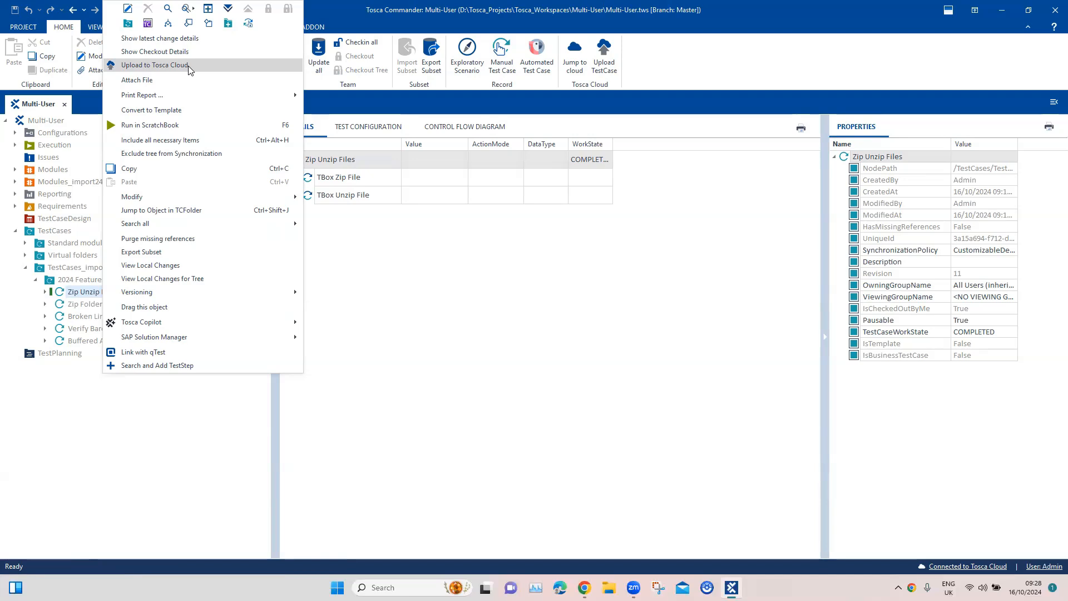
Start uploading Zip Unzip Files, verify the sign-in, and list the available cloud workspaces
left_click(156, 65)
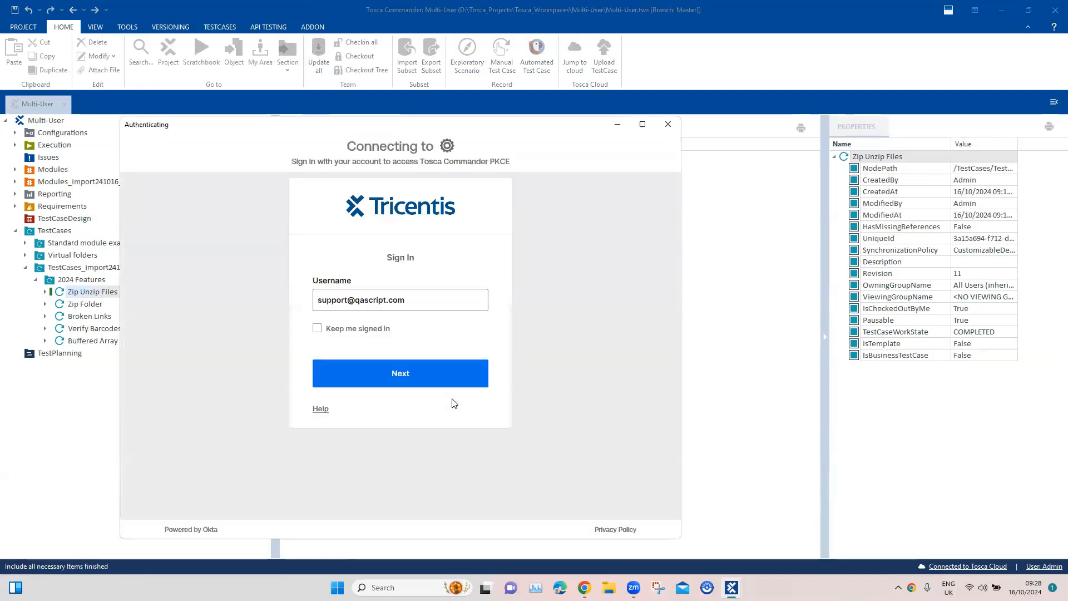
left_click(400, 373)
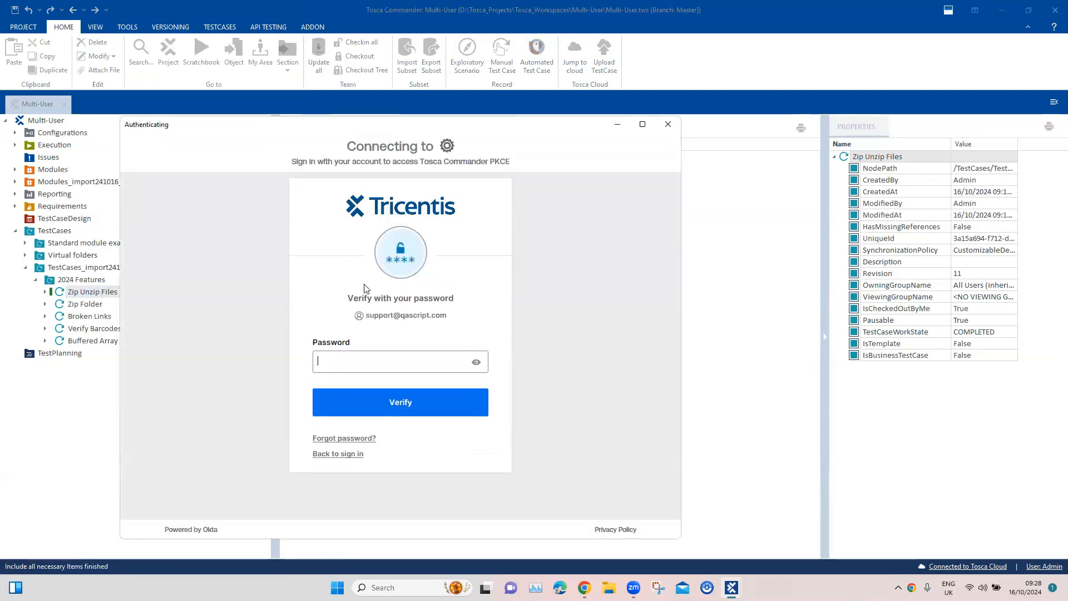
left_click(377, 368)
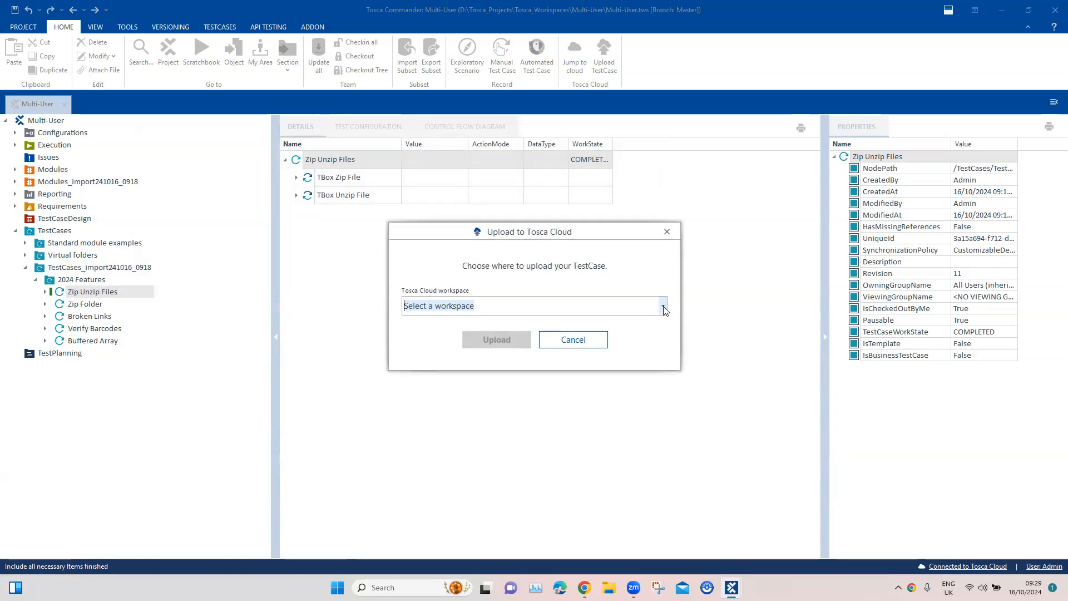
left_click(660, 306)
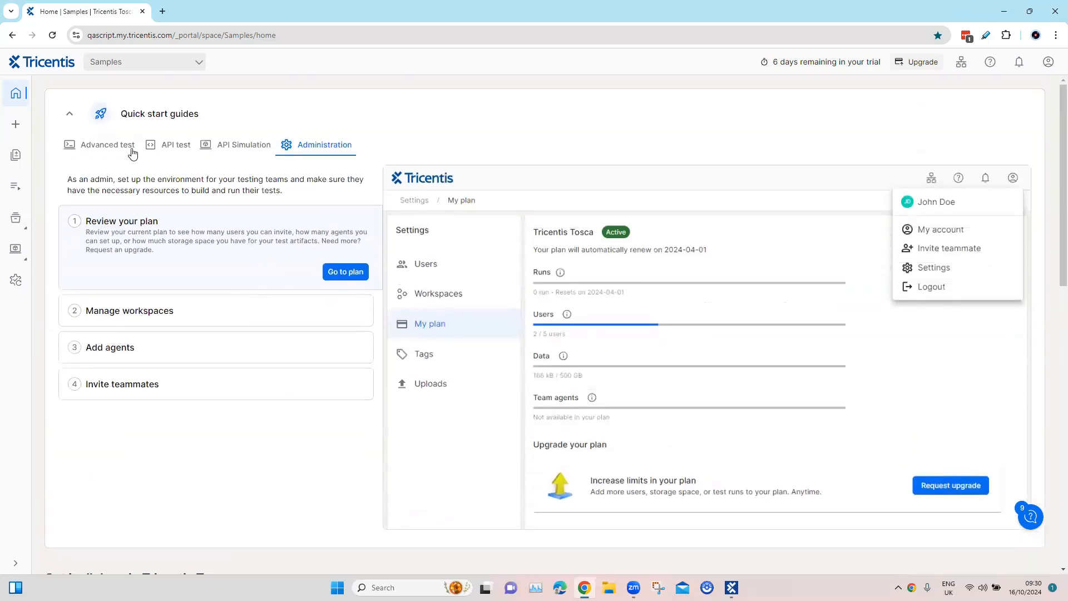
mouse_move(16, 97)
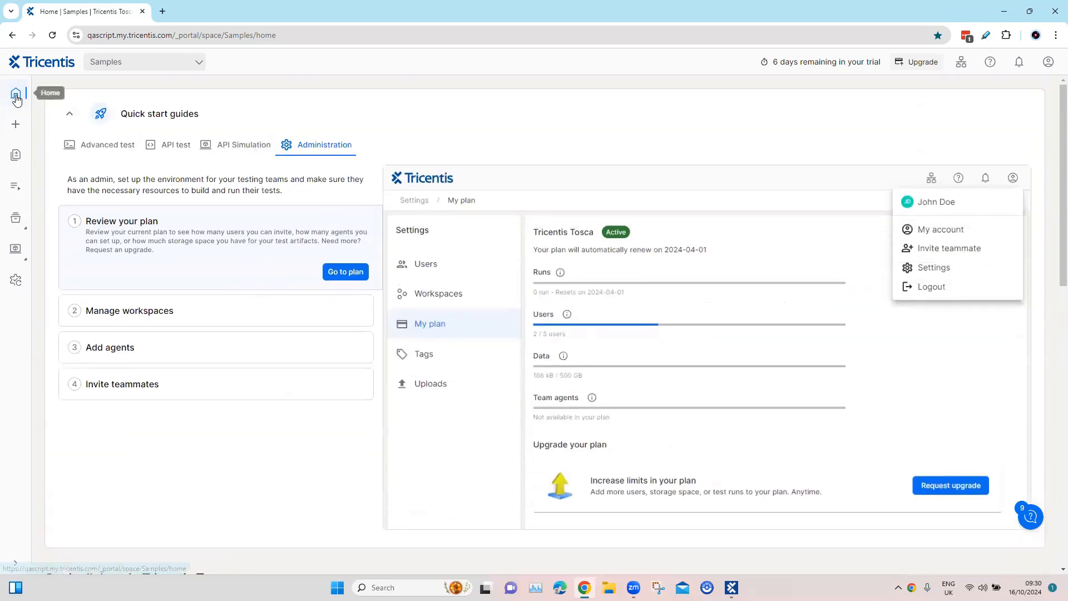
mouse_move(379, 148)
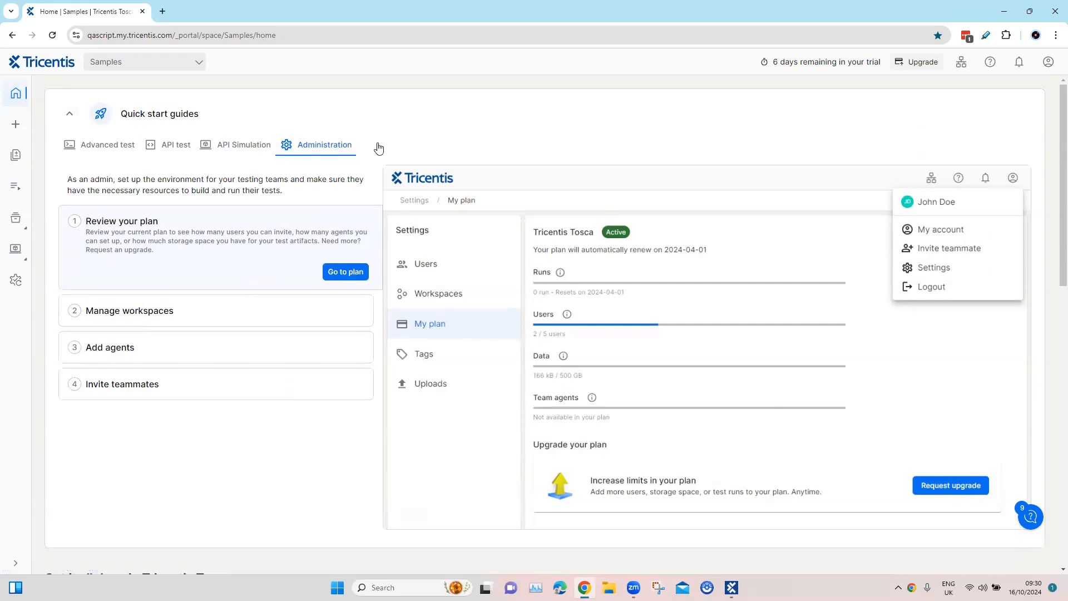
From the all-workspaces overview, create a new workspace named 'Training'
left_click(143, 61)
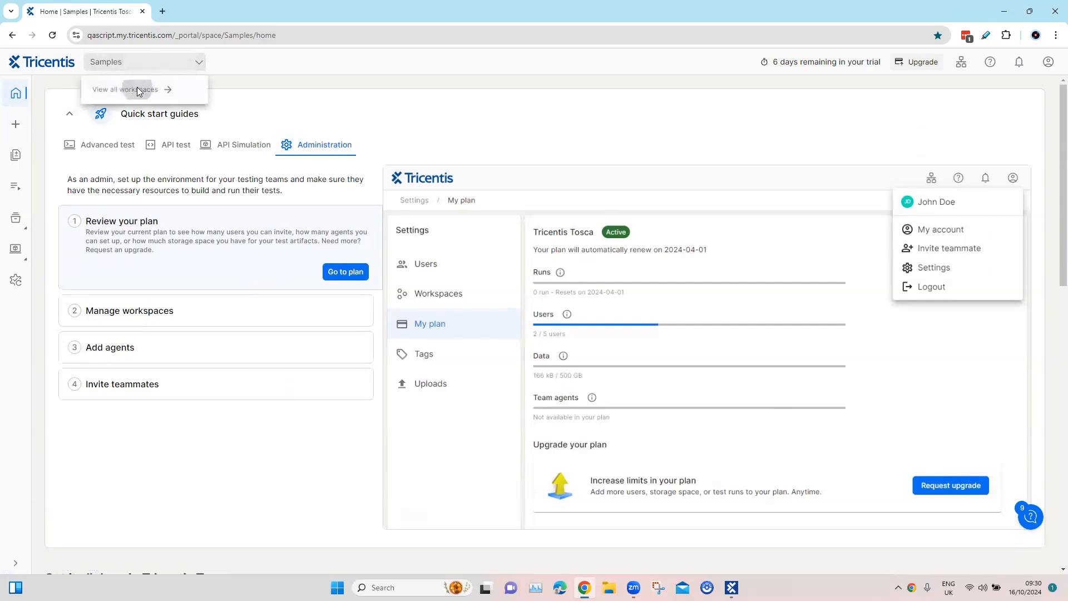
left_click(124, 89)
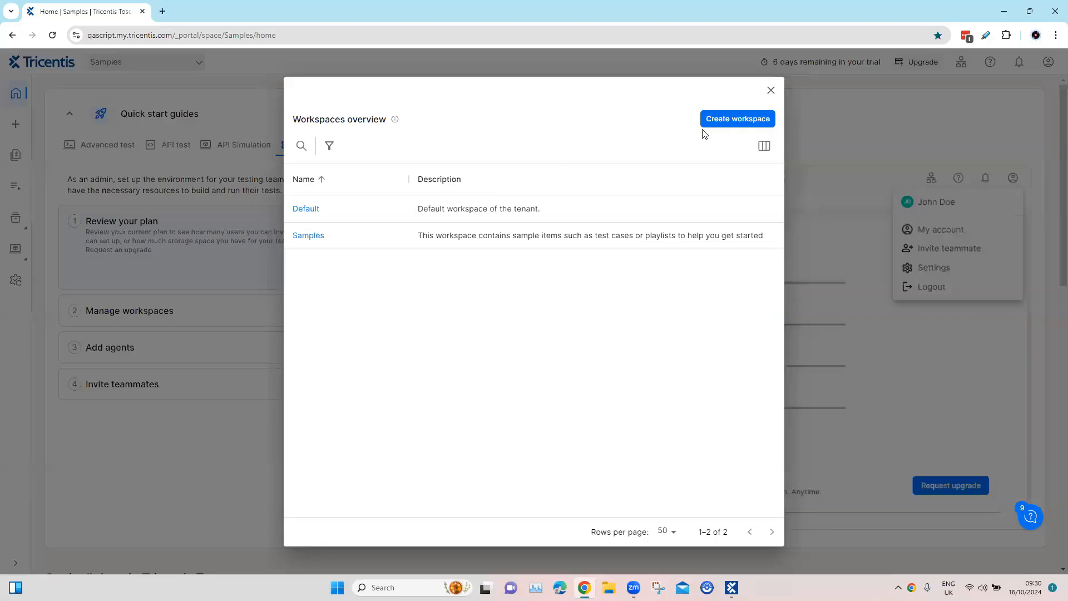
mouse_move(719, 135)
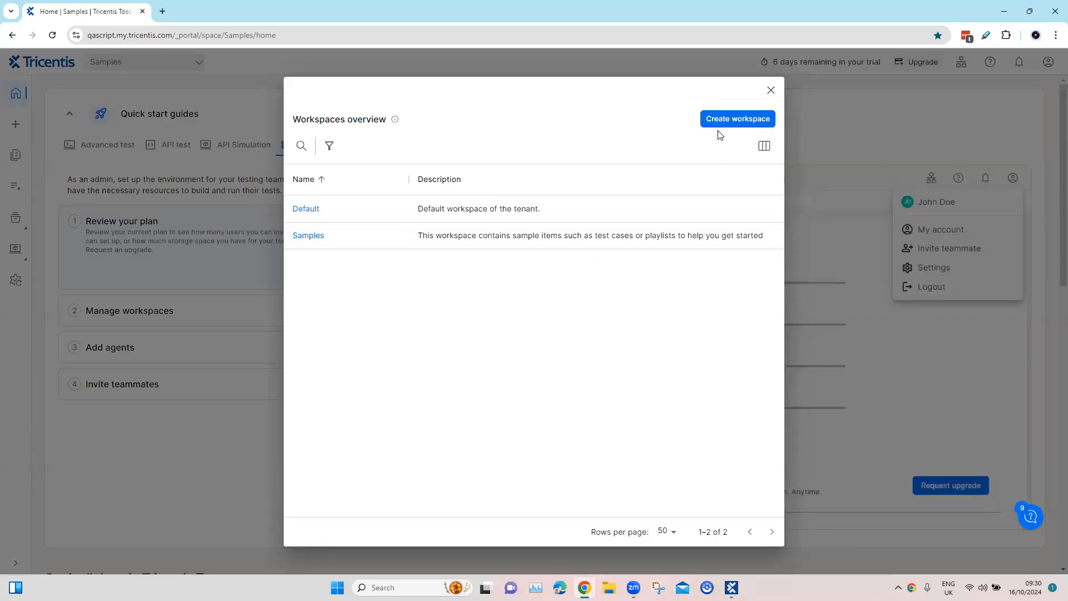
left_click(737, 118)
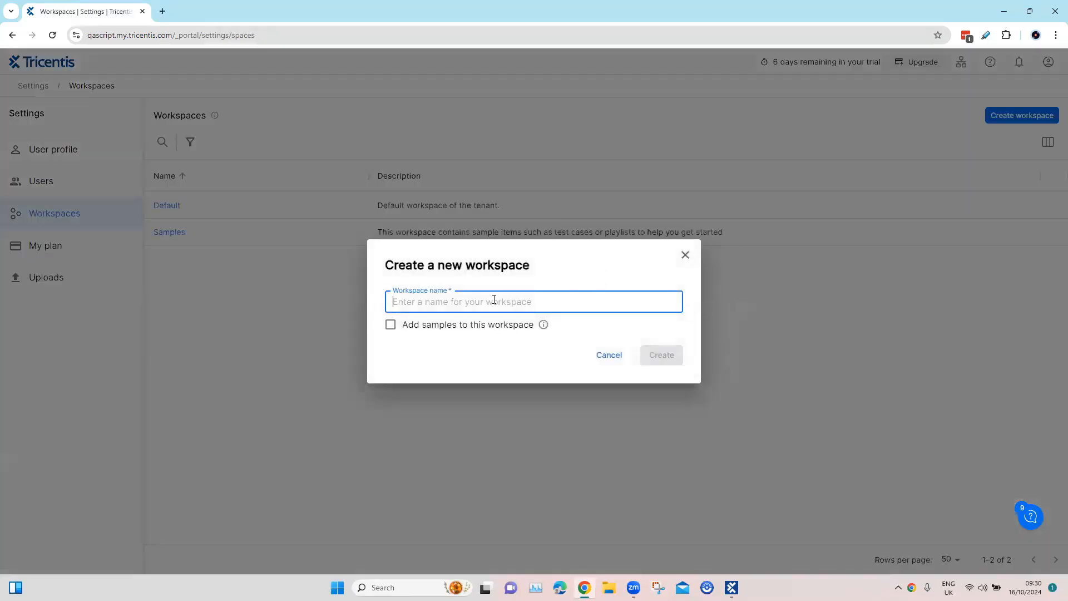
type("Train")
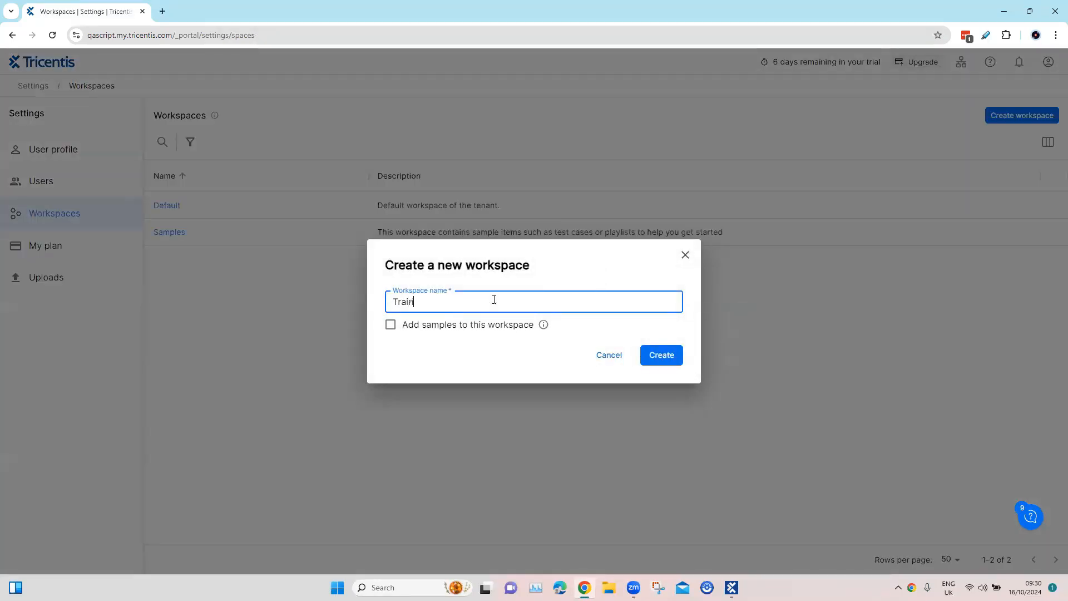
type("ing")
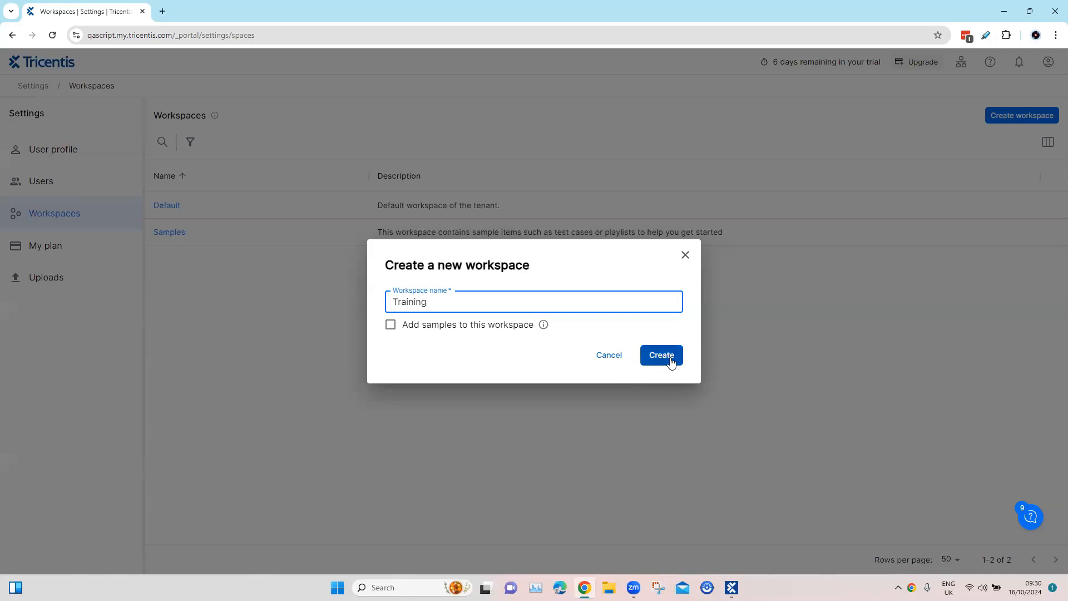
left_click(659, 355)
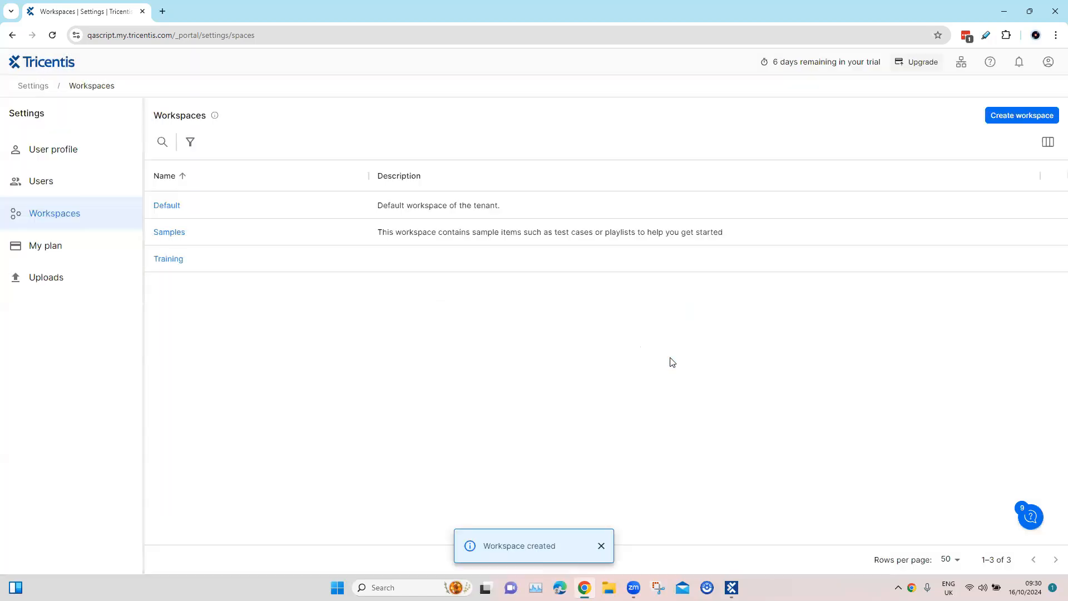
mouse_move(652, 576)
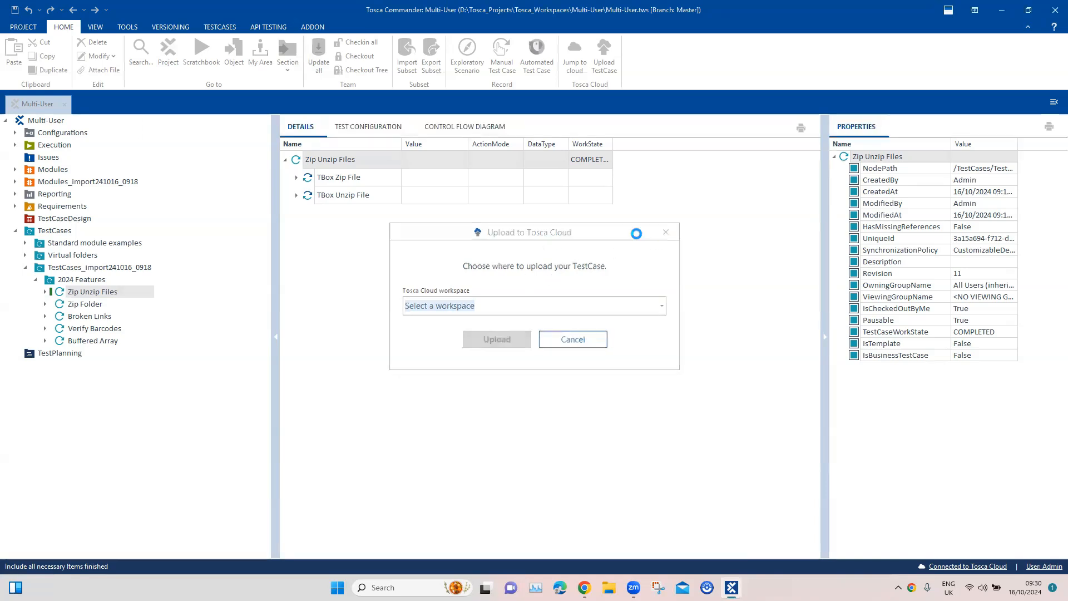
Send Zip Unzip Files to the Training cloud workspace and view it in the Tosca Cloud builder
right_click(93, 291)
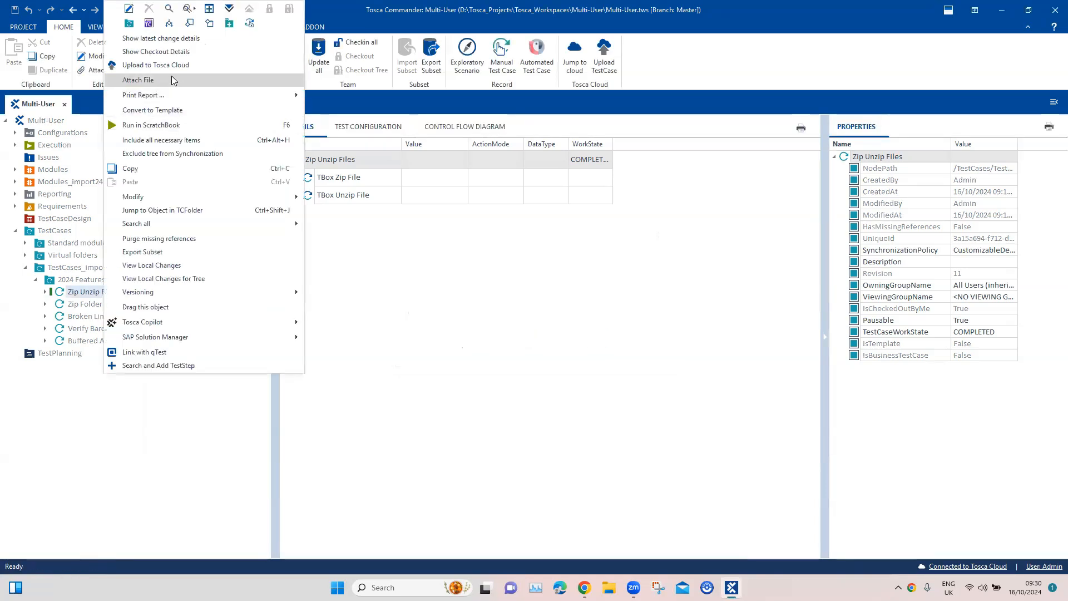
left_click(156, 65)
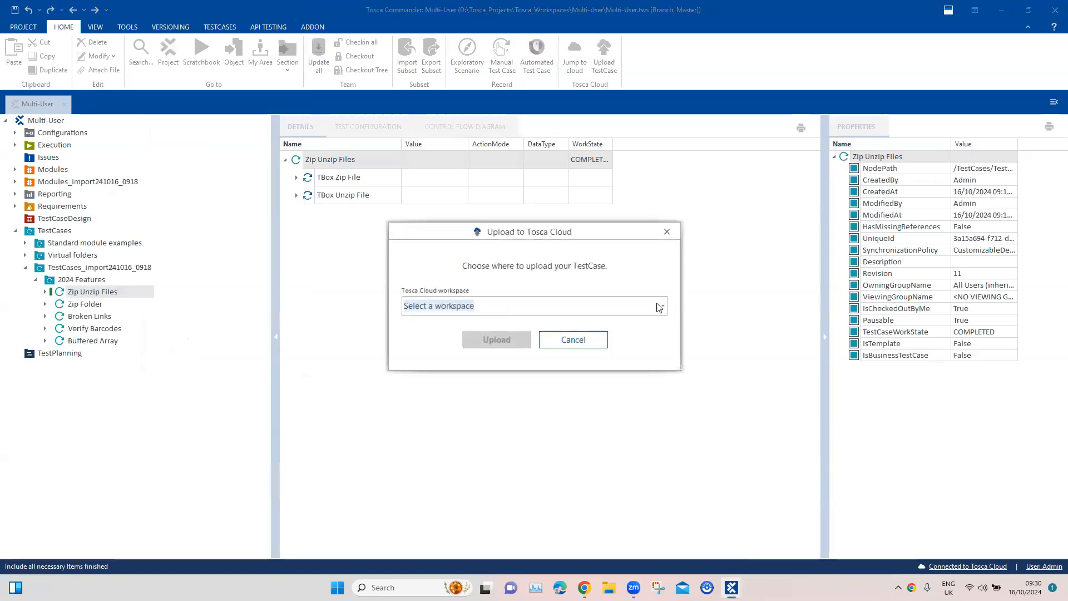
left_click(659, 305)
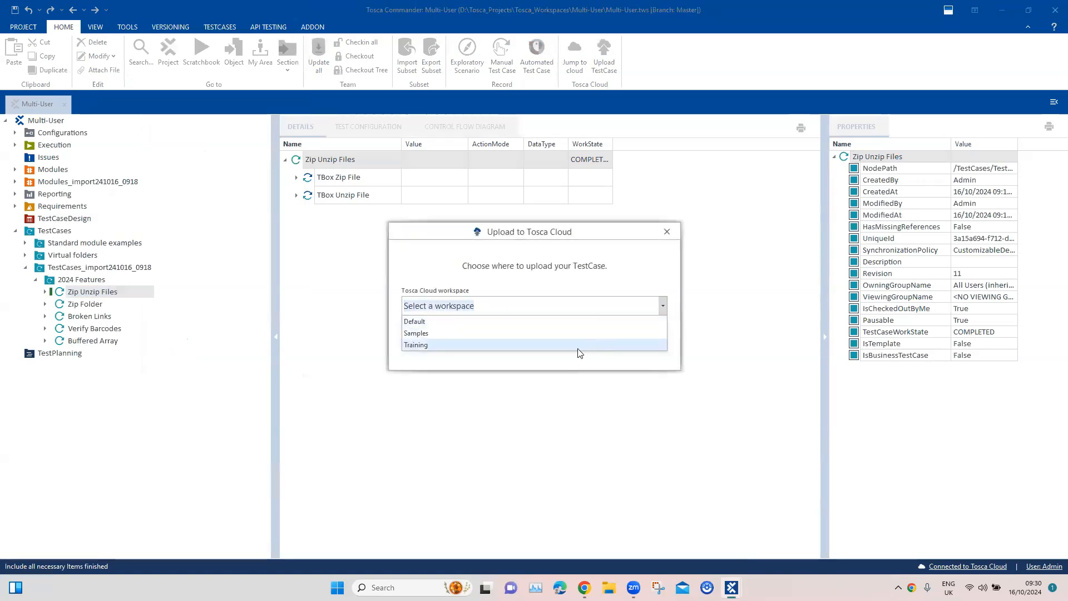
mouse_move(435, 345)
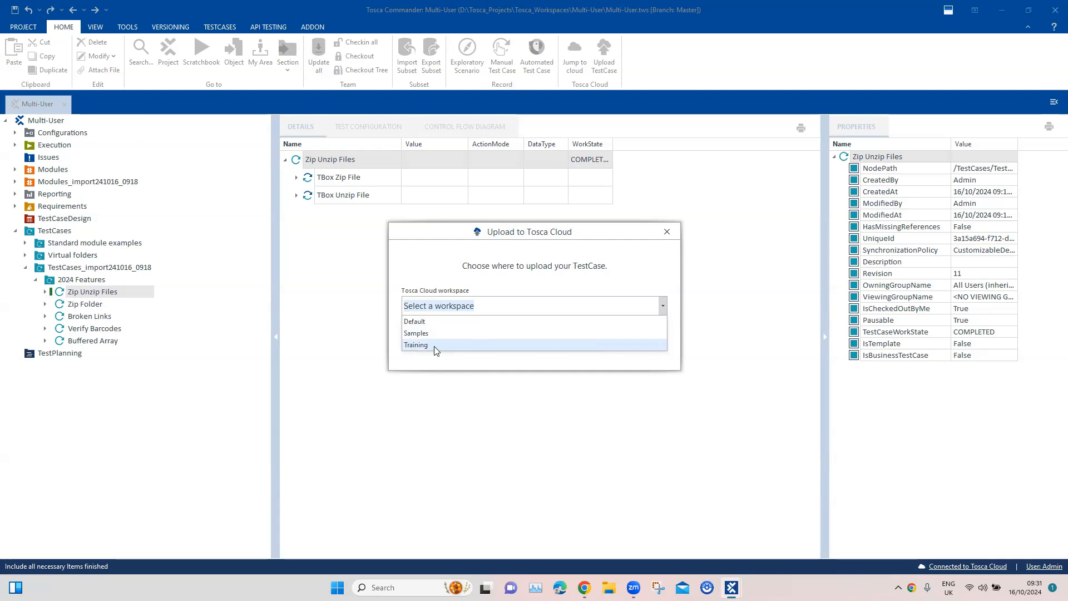
left_click(665, 231)
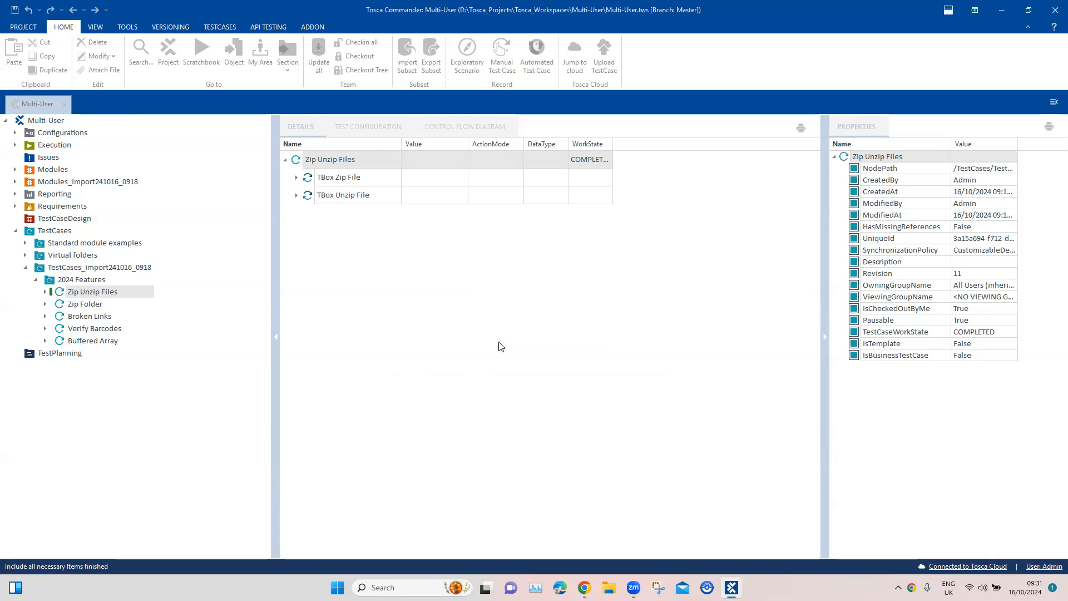
left_click(602, 55)
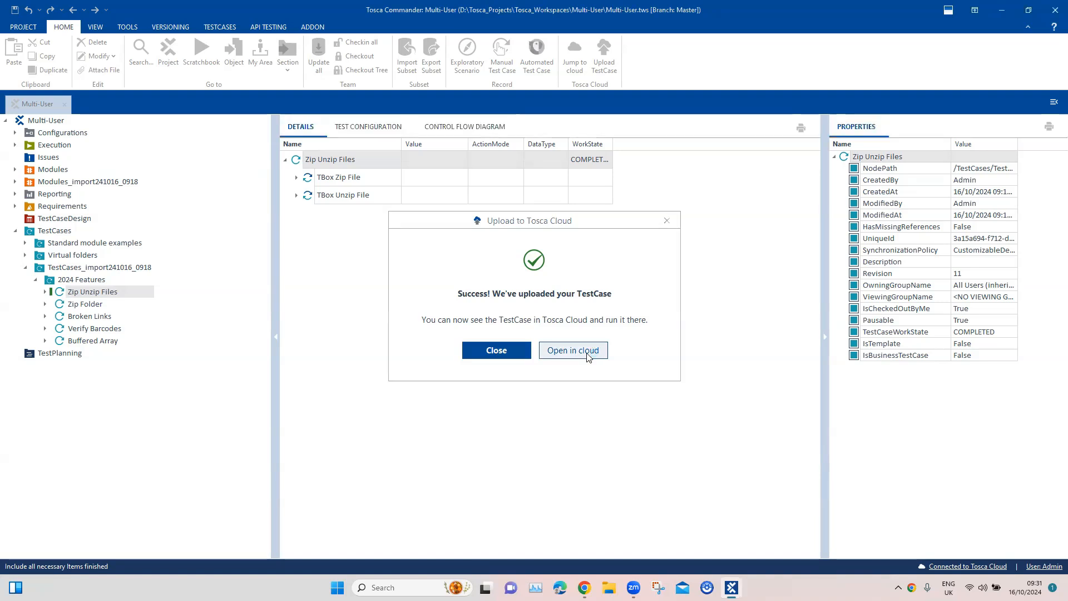
left_click(572, 349)
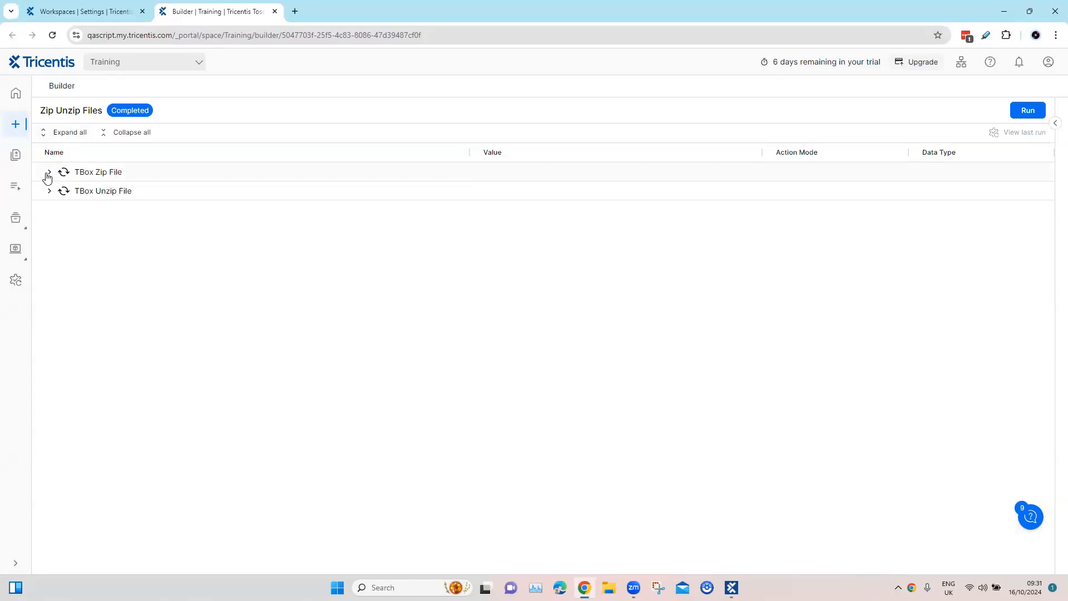
Expand the TBox Zip File and TBox Unzip File steps to show their inputs
left_click(48, 172)
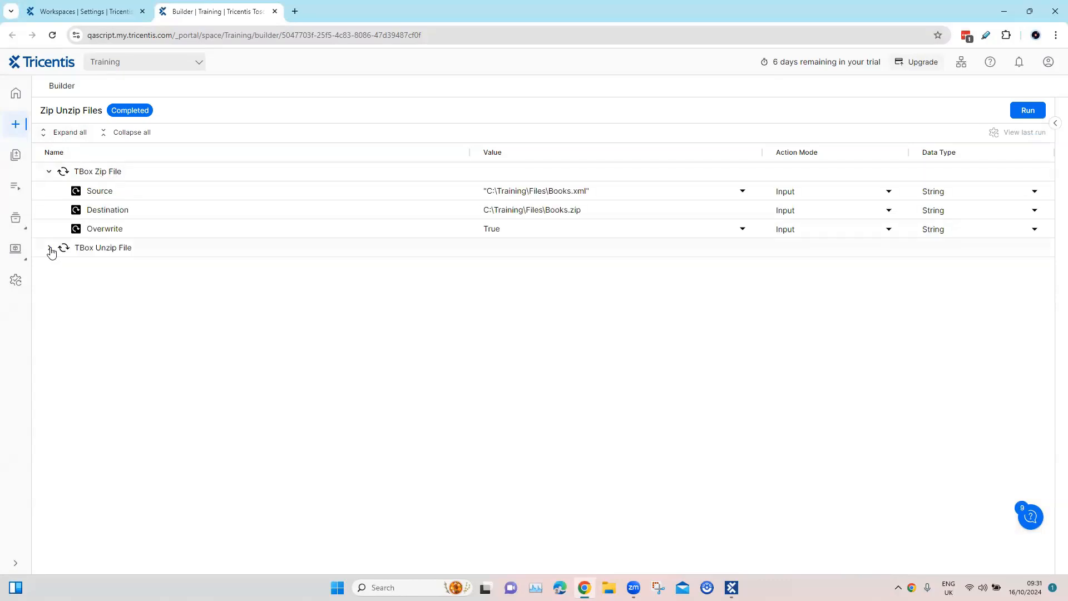
left_click(48, 247)
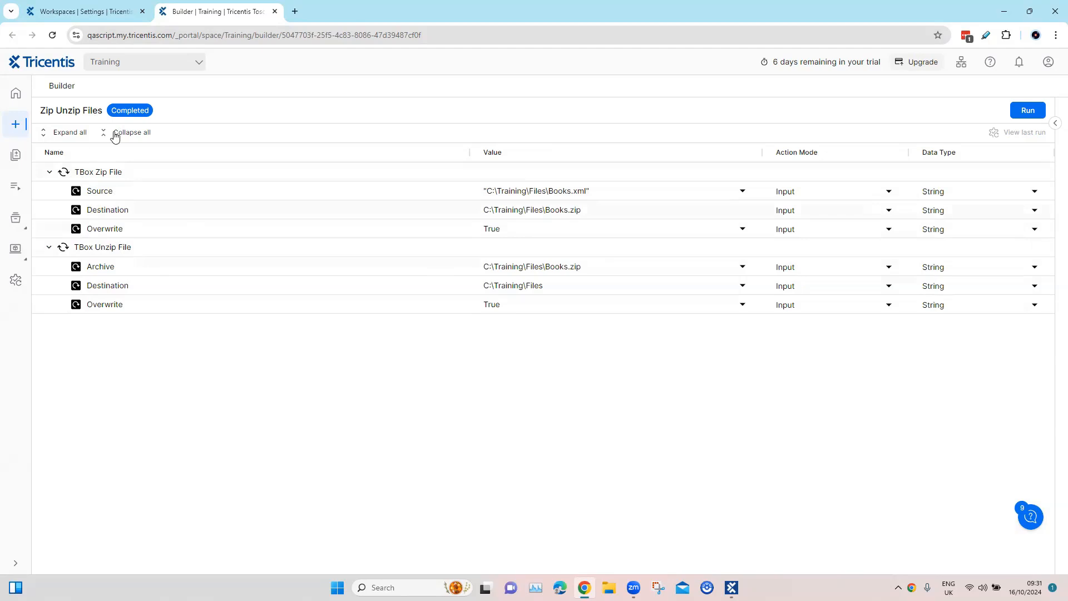
mouse_move(114, 136)
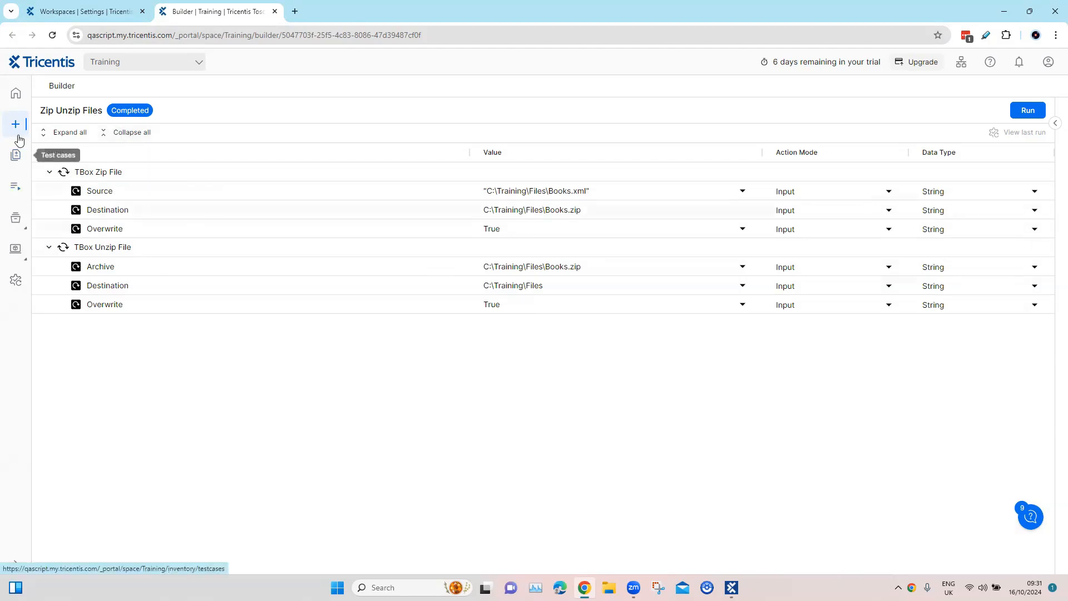
mouse_move(372, 235)
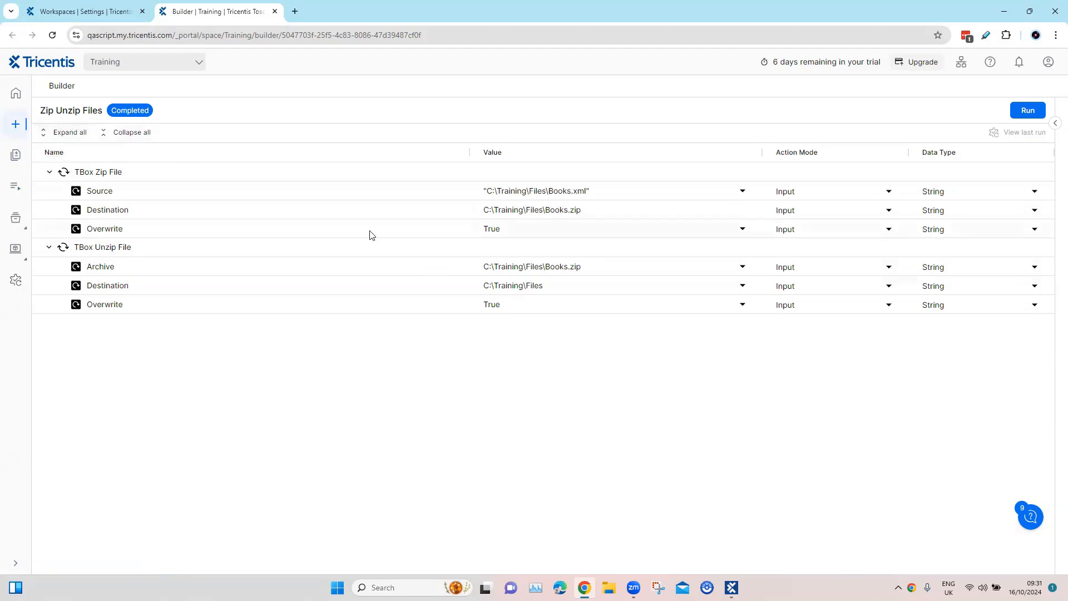